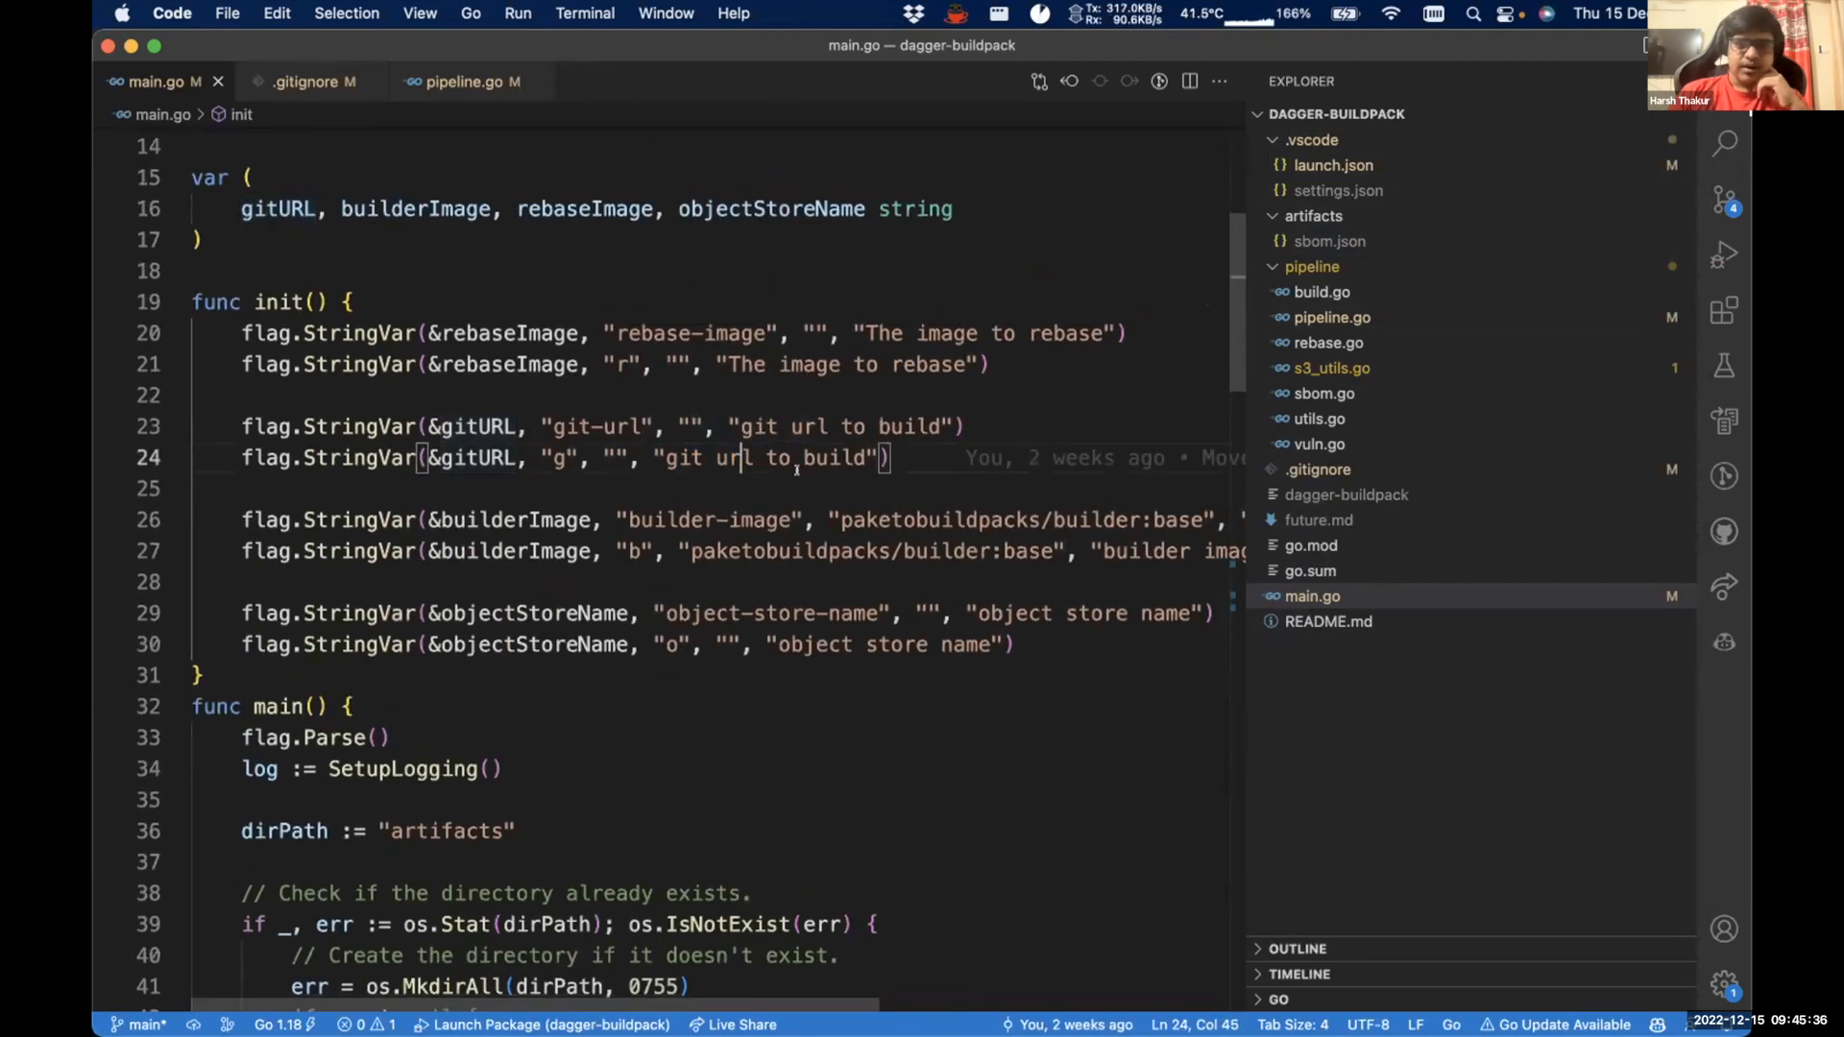
- Open pipeline/build.go and scroll through the Build function's repo clone and lifecycle creator code
click(1104, 519)
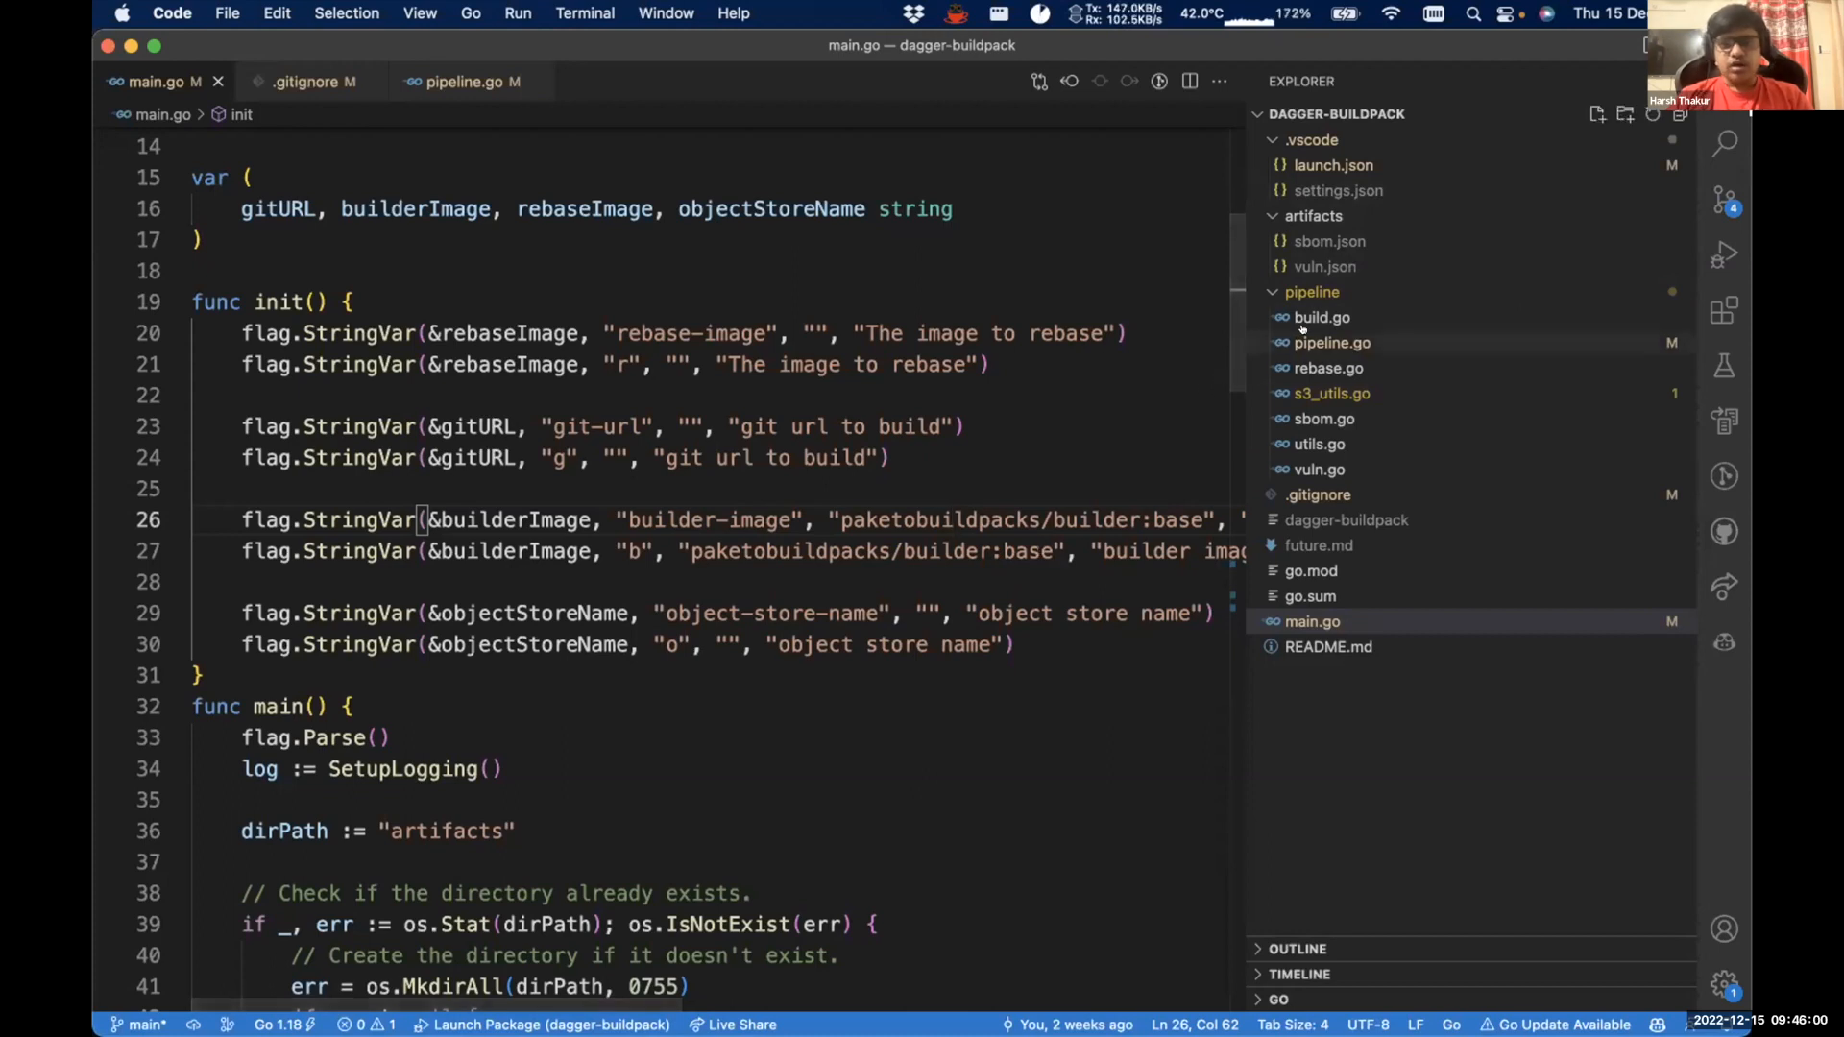
click(1321, 316)
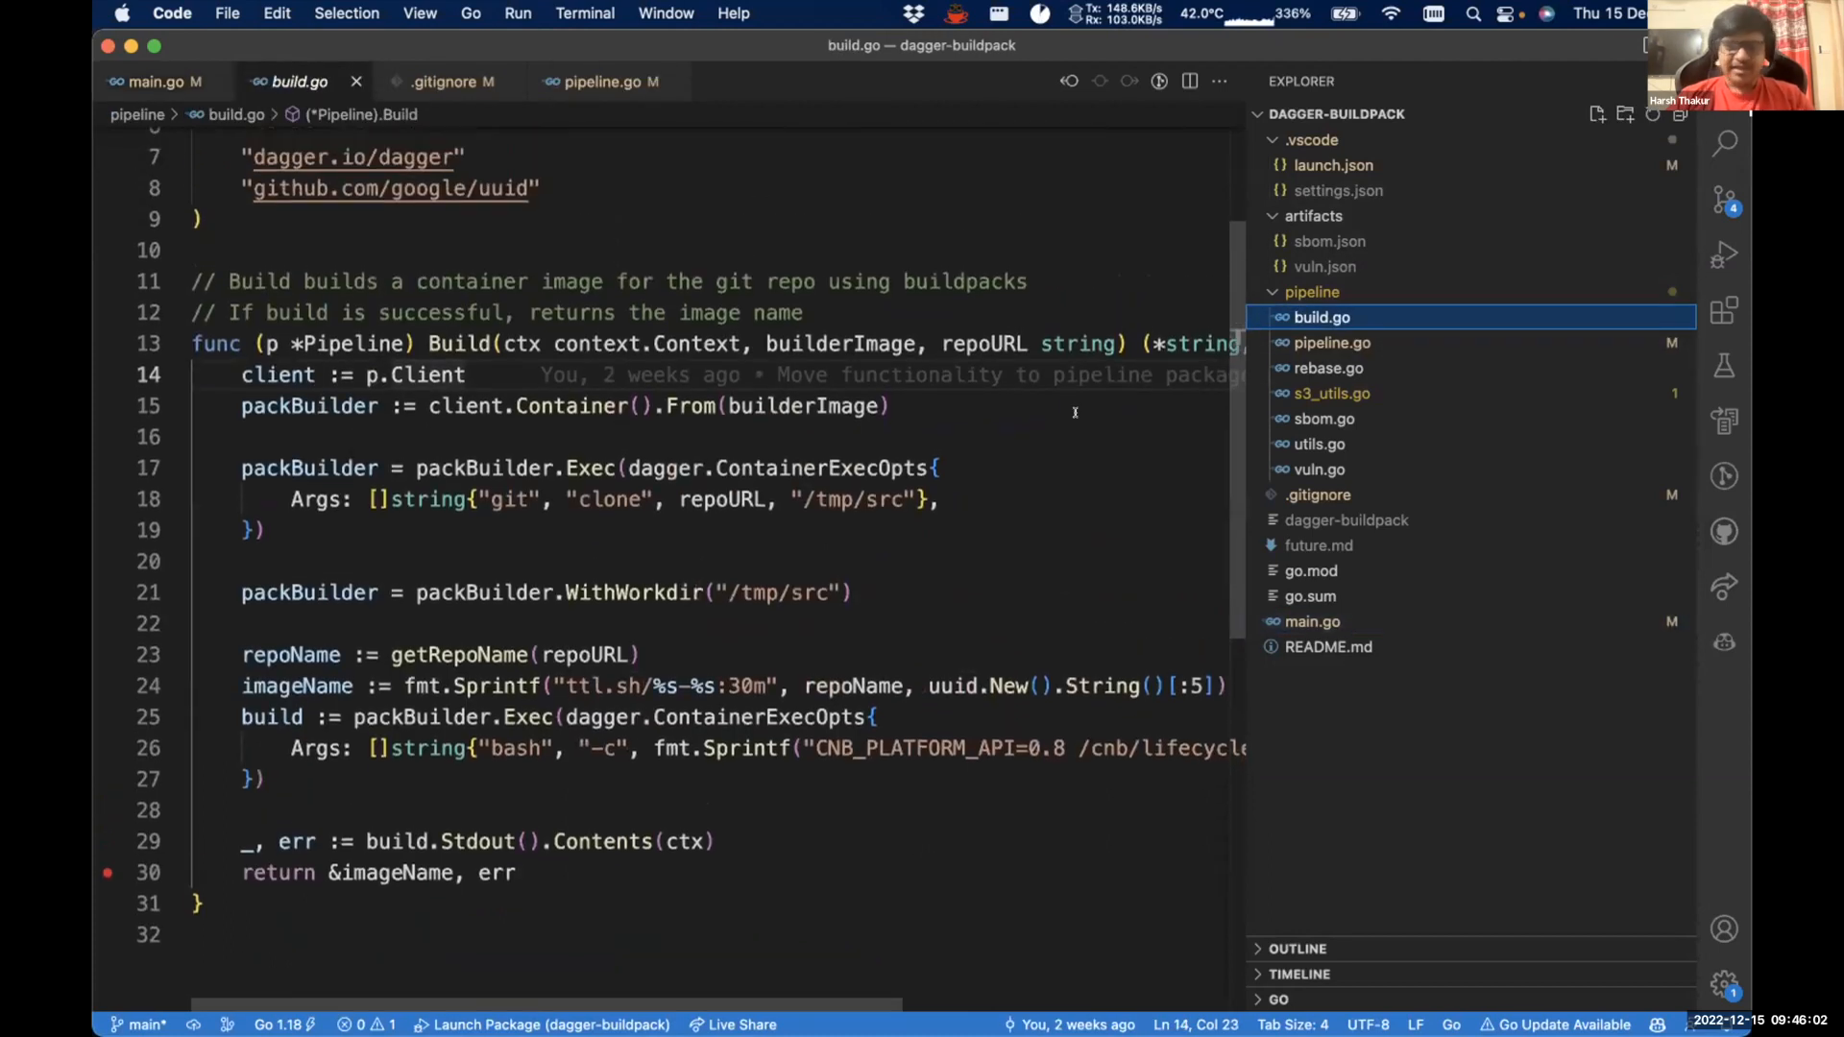
scroll(down, 3)
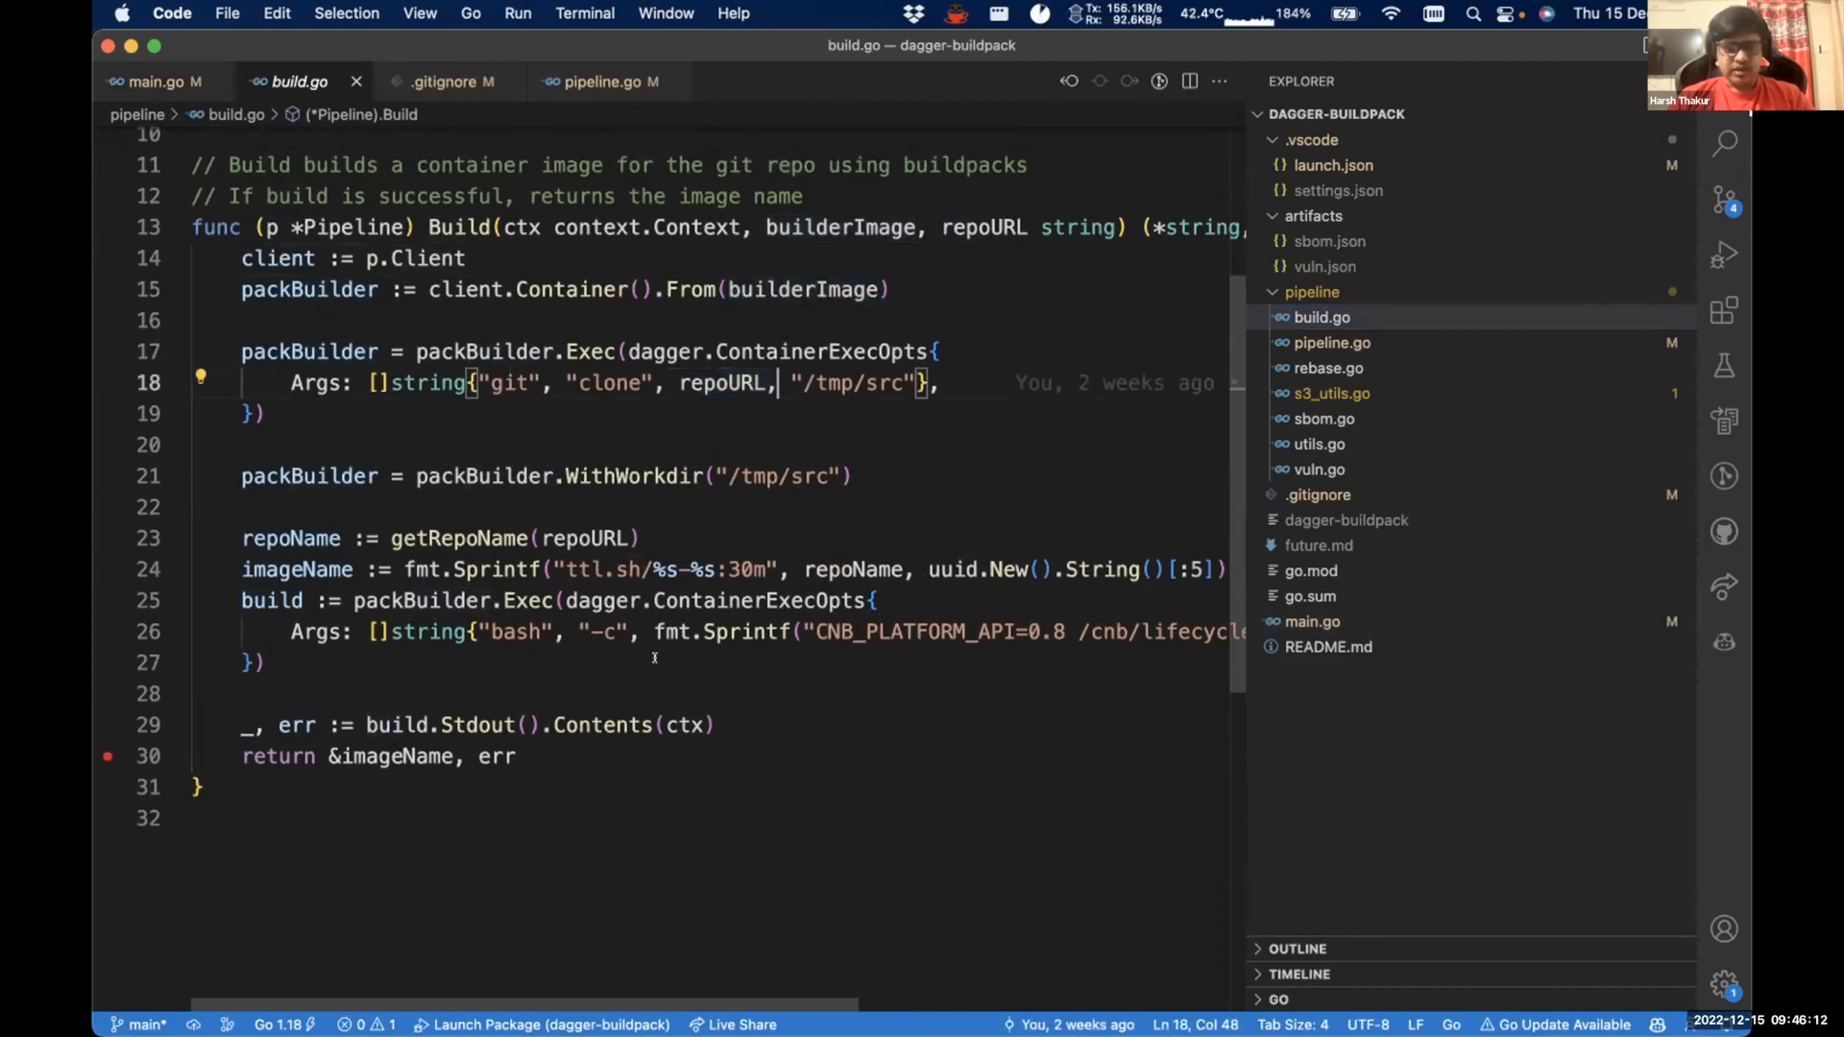
scroll(right, 3)
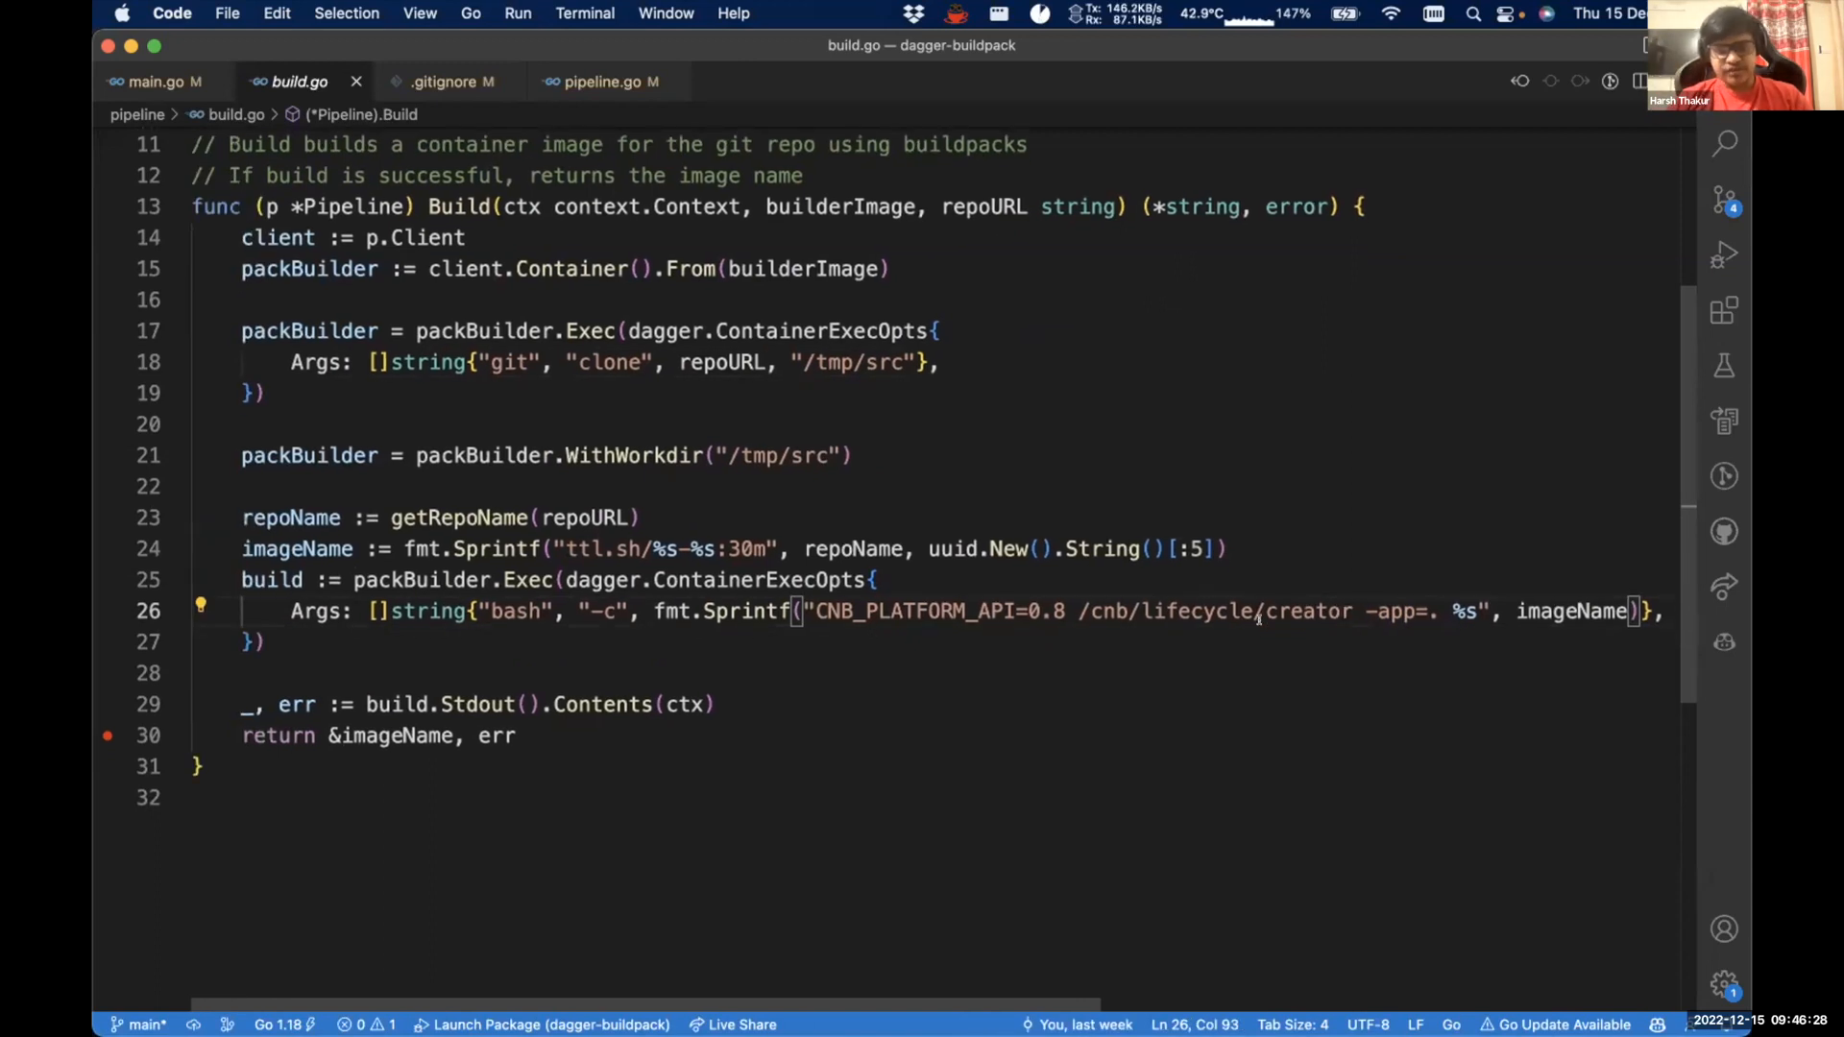
scroll(down, 3)
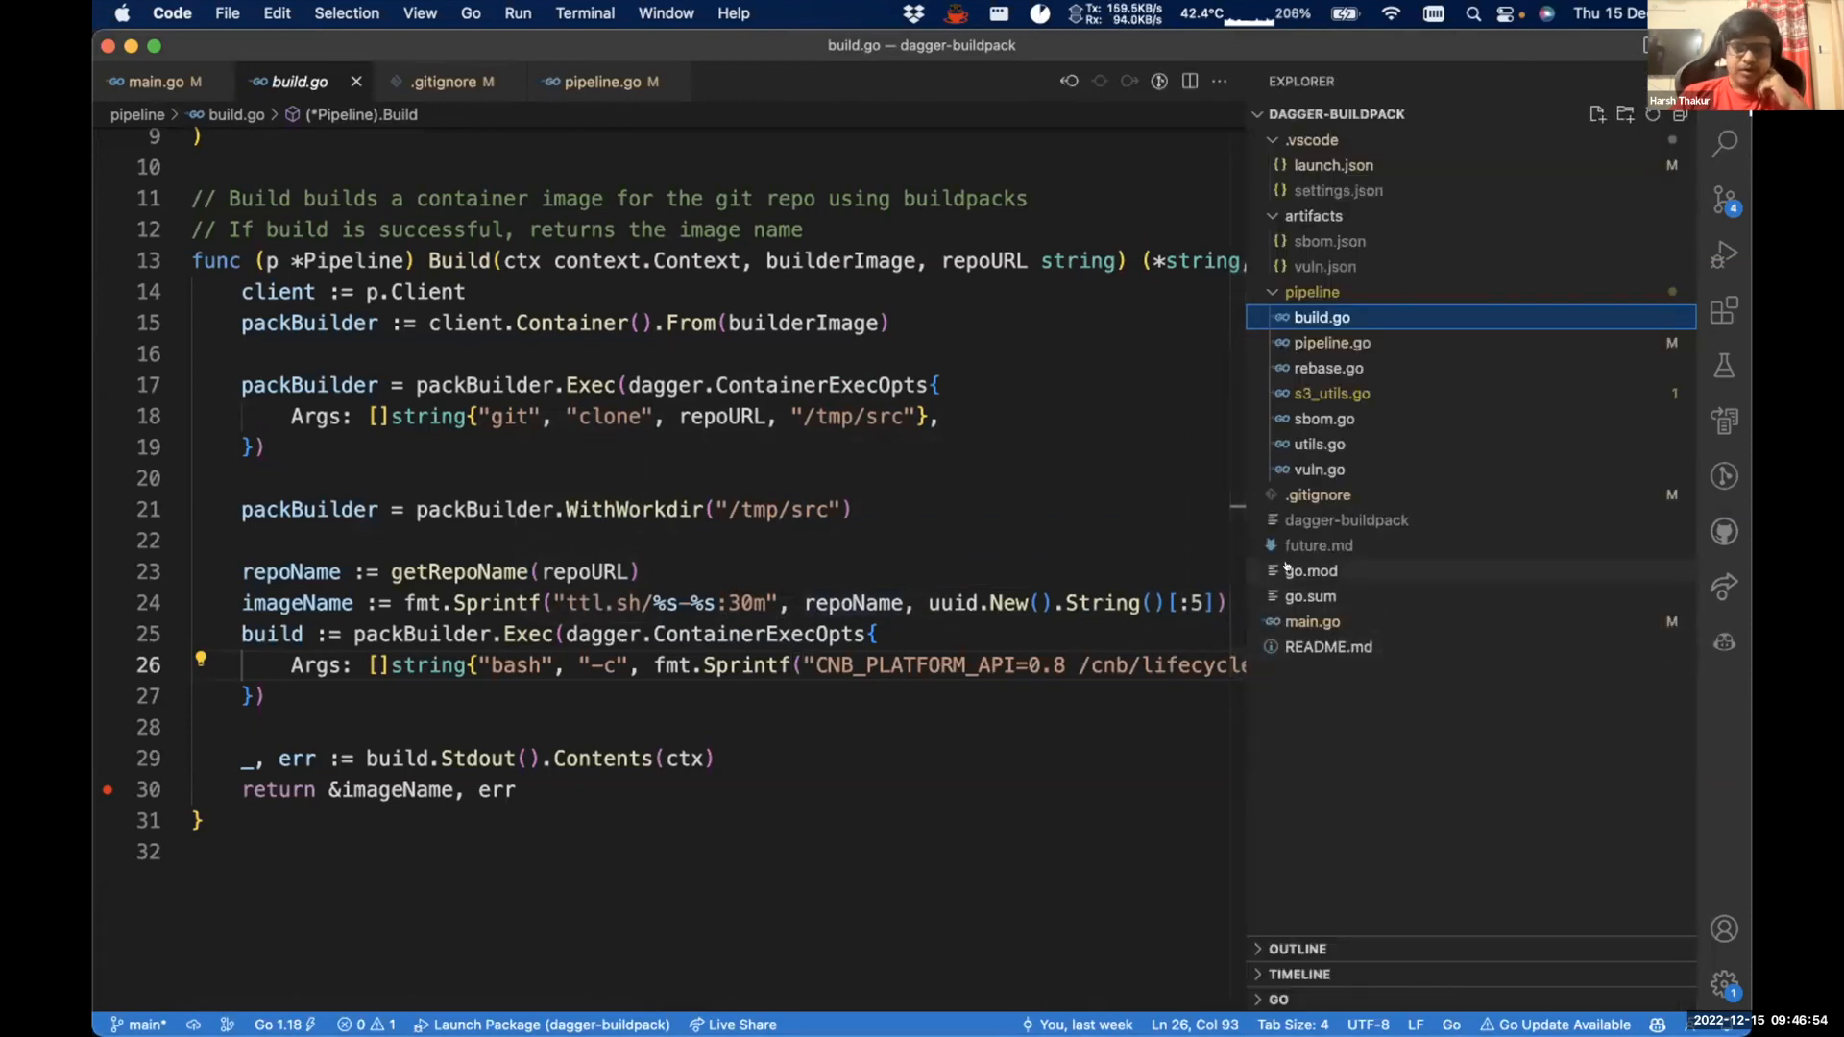
- Review go.mod's required modules, then close it to return to main.go
click(1310, 570)
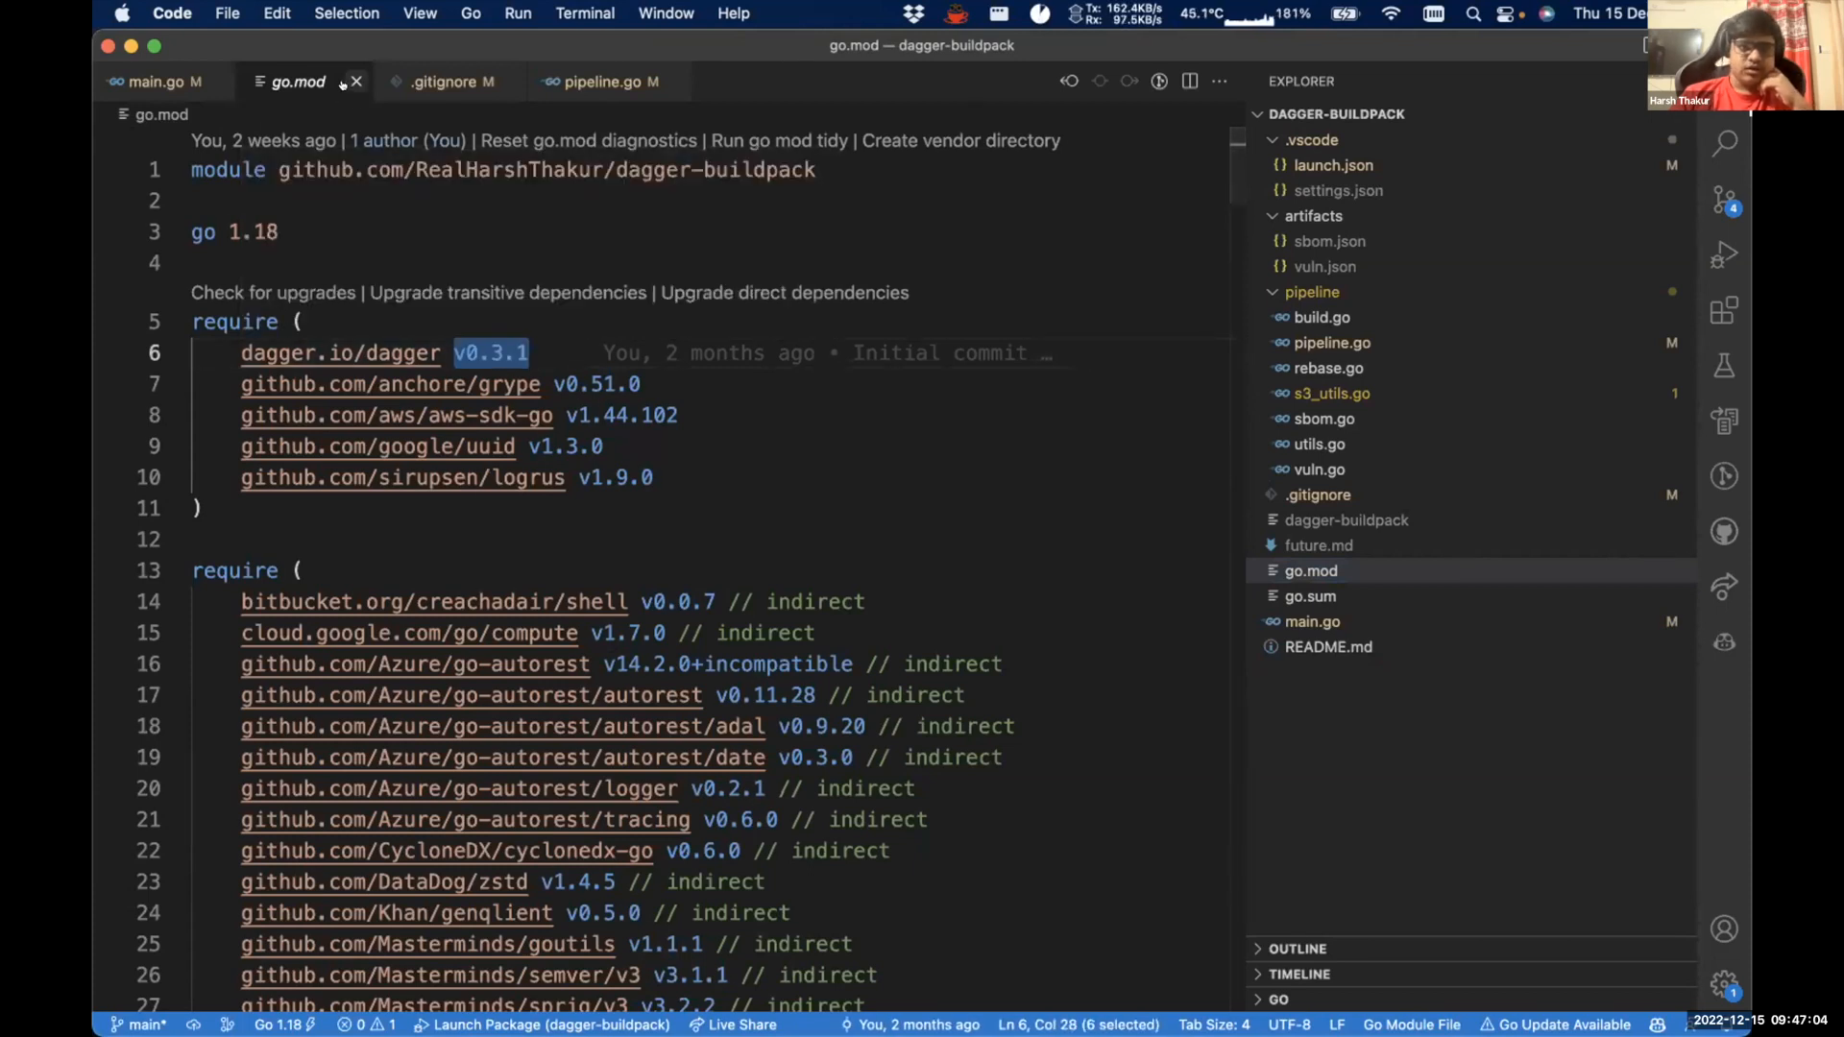
click(152, 80)
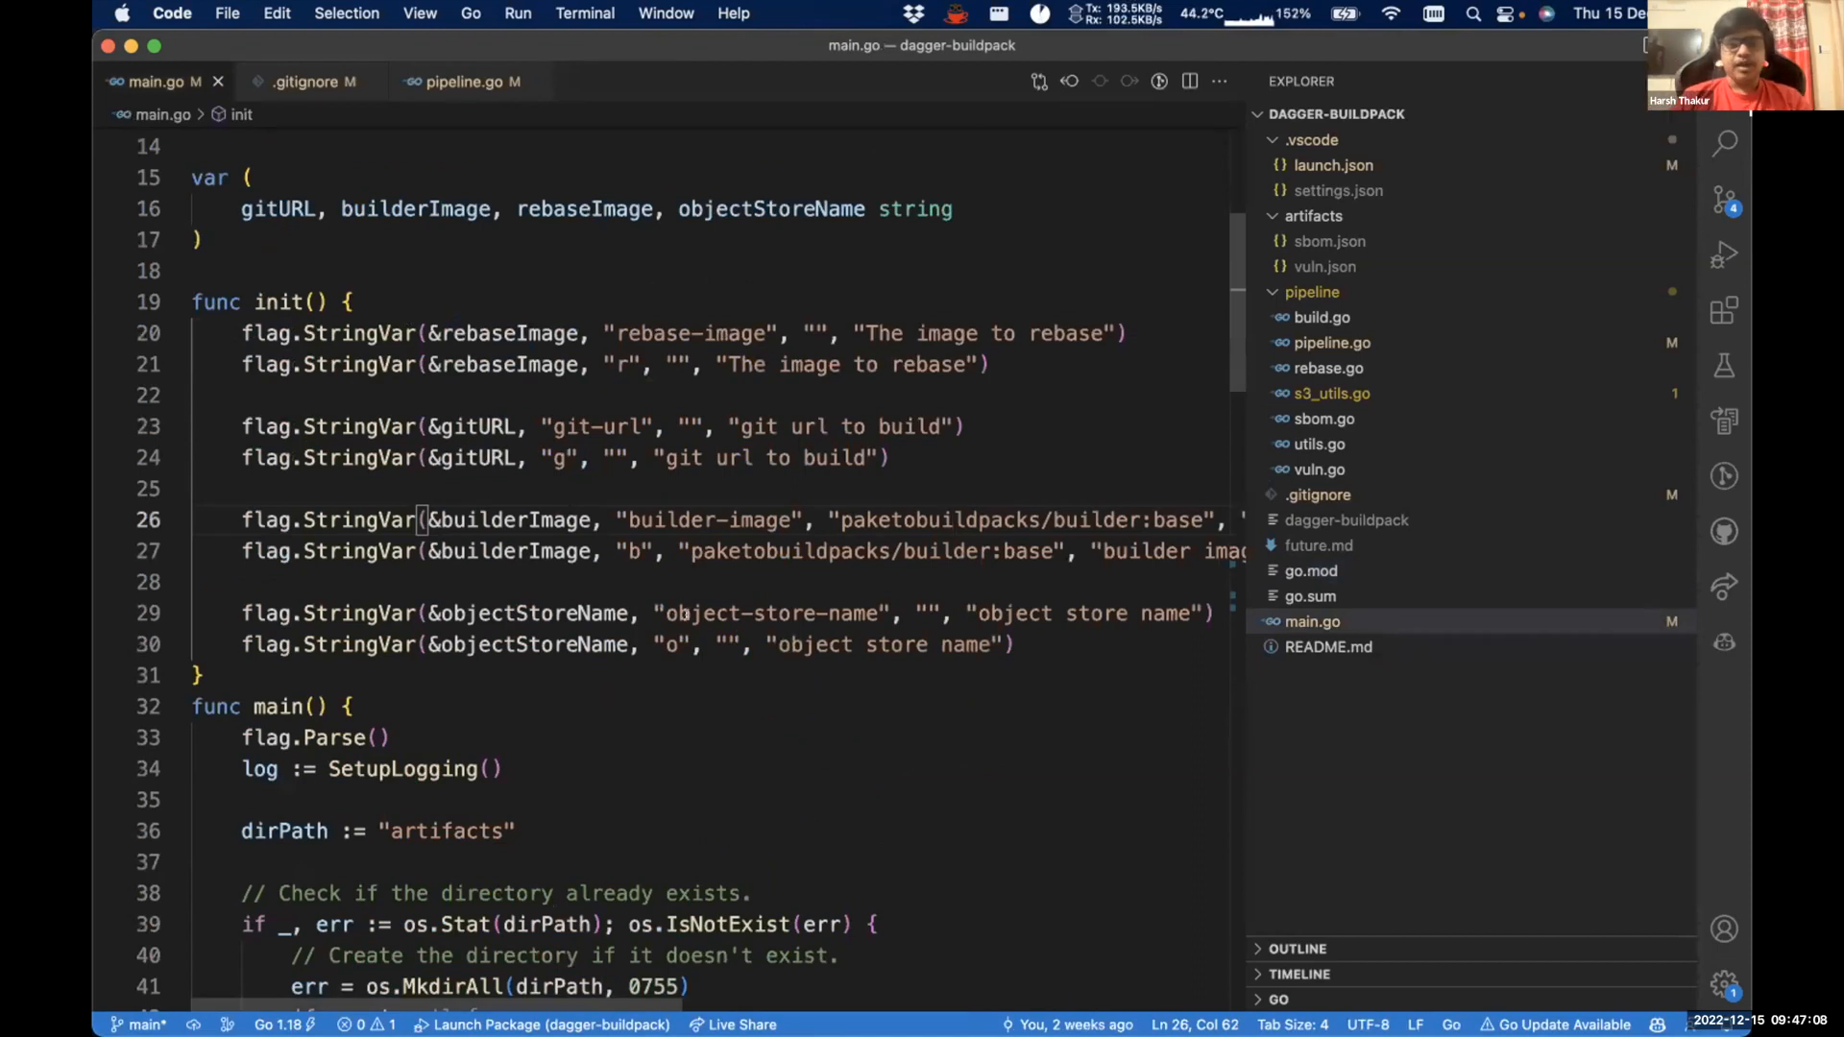
- Scroll main.go past init to the p.Build, GenerateSBOM and GenerateVulnReport calls
scroll(down, 3)
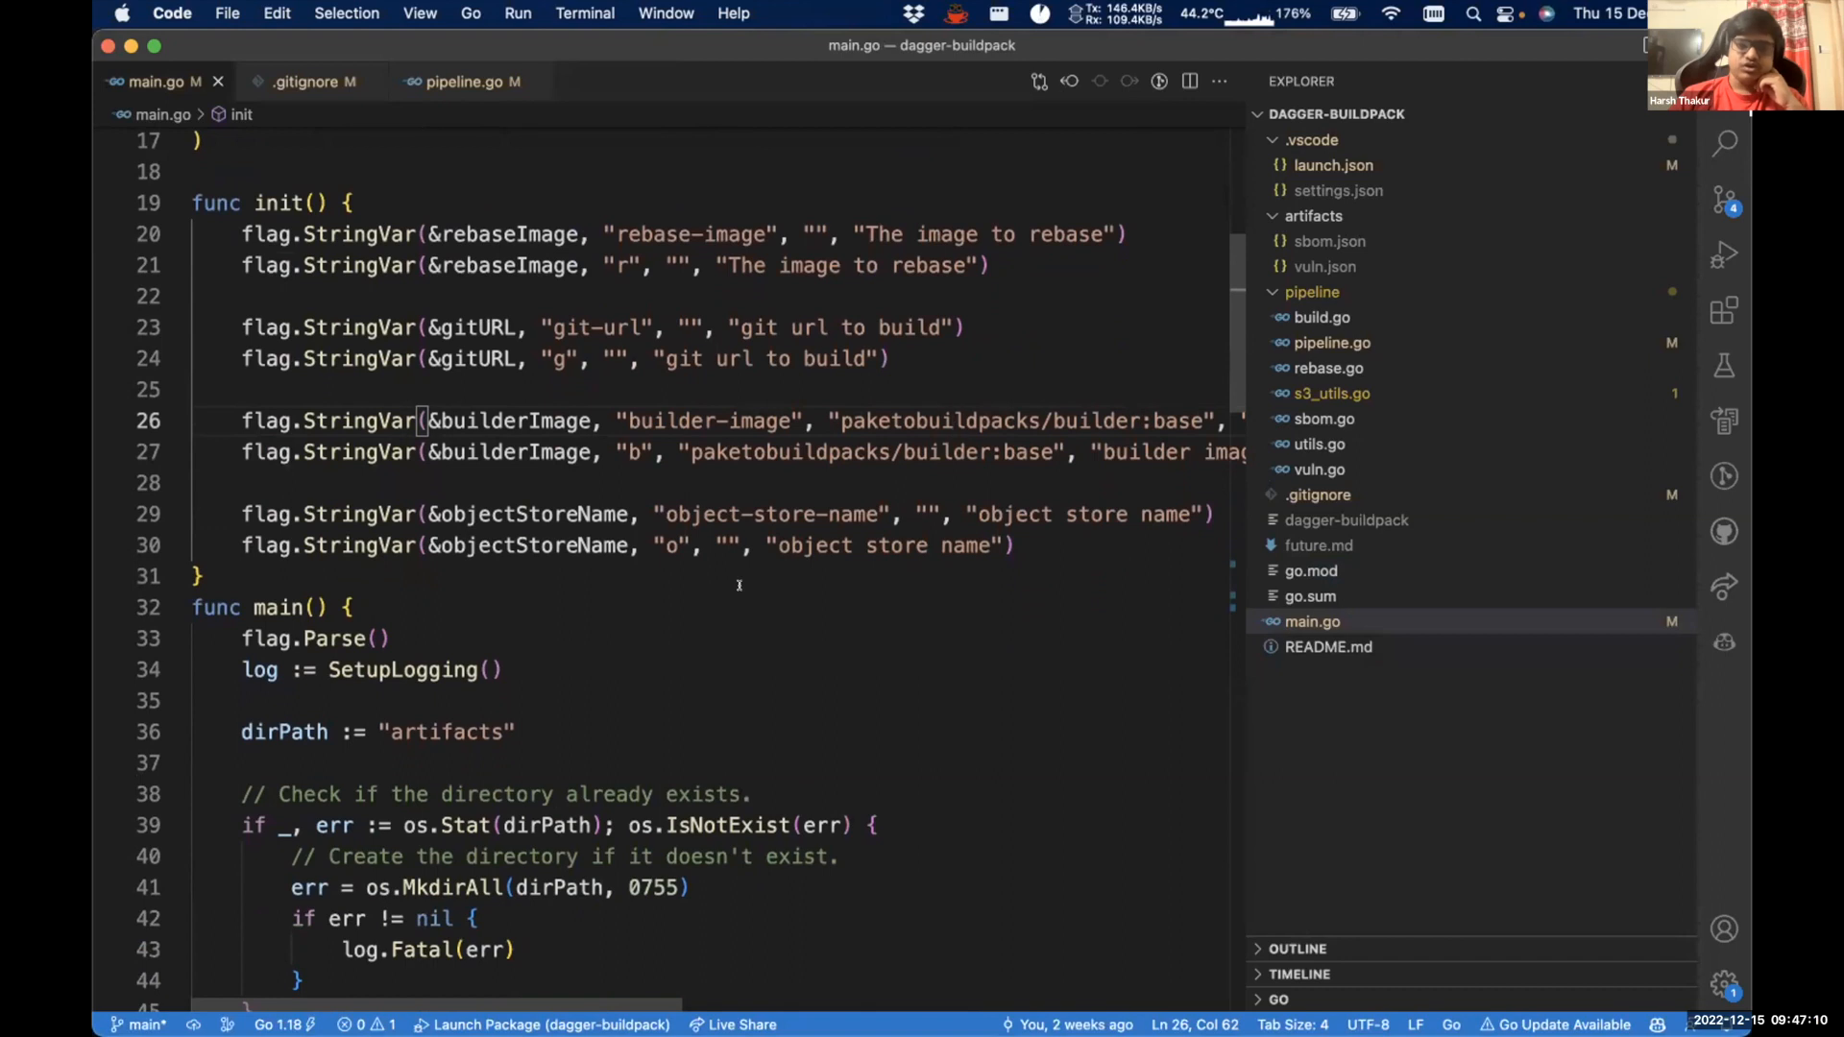
scroll(down, 3)
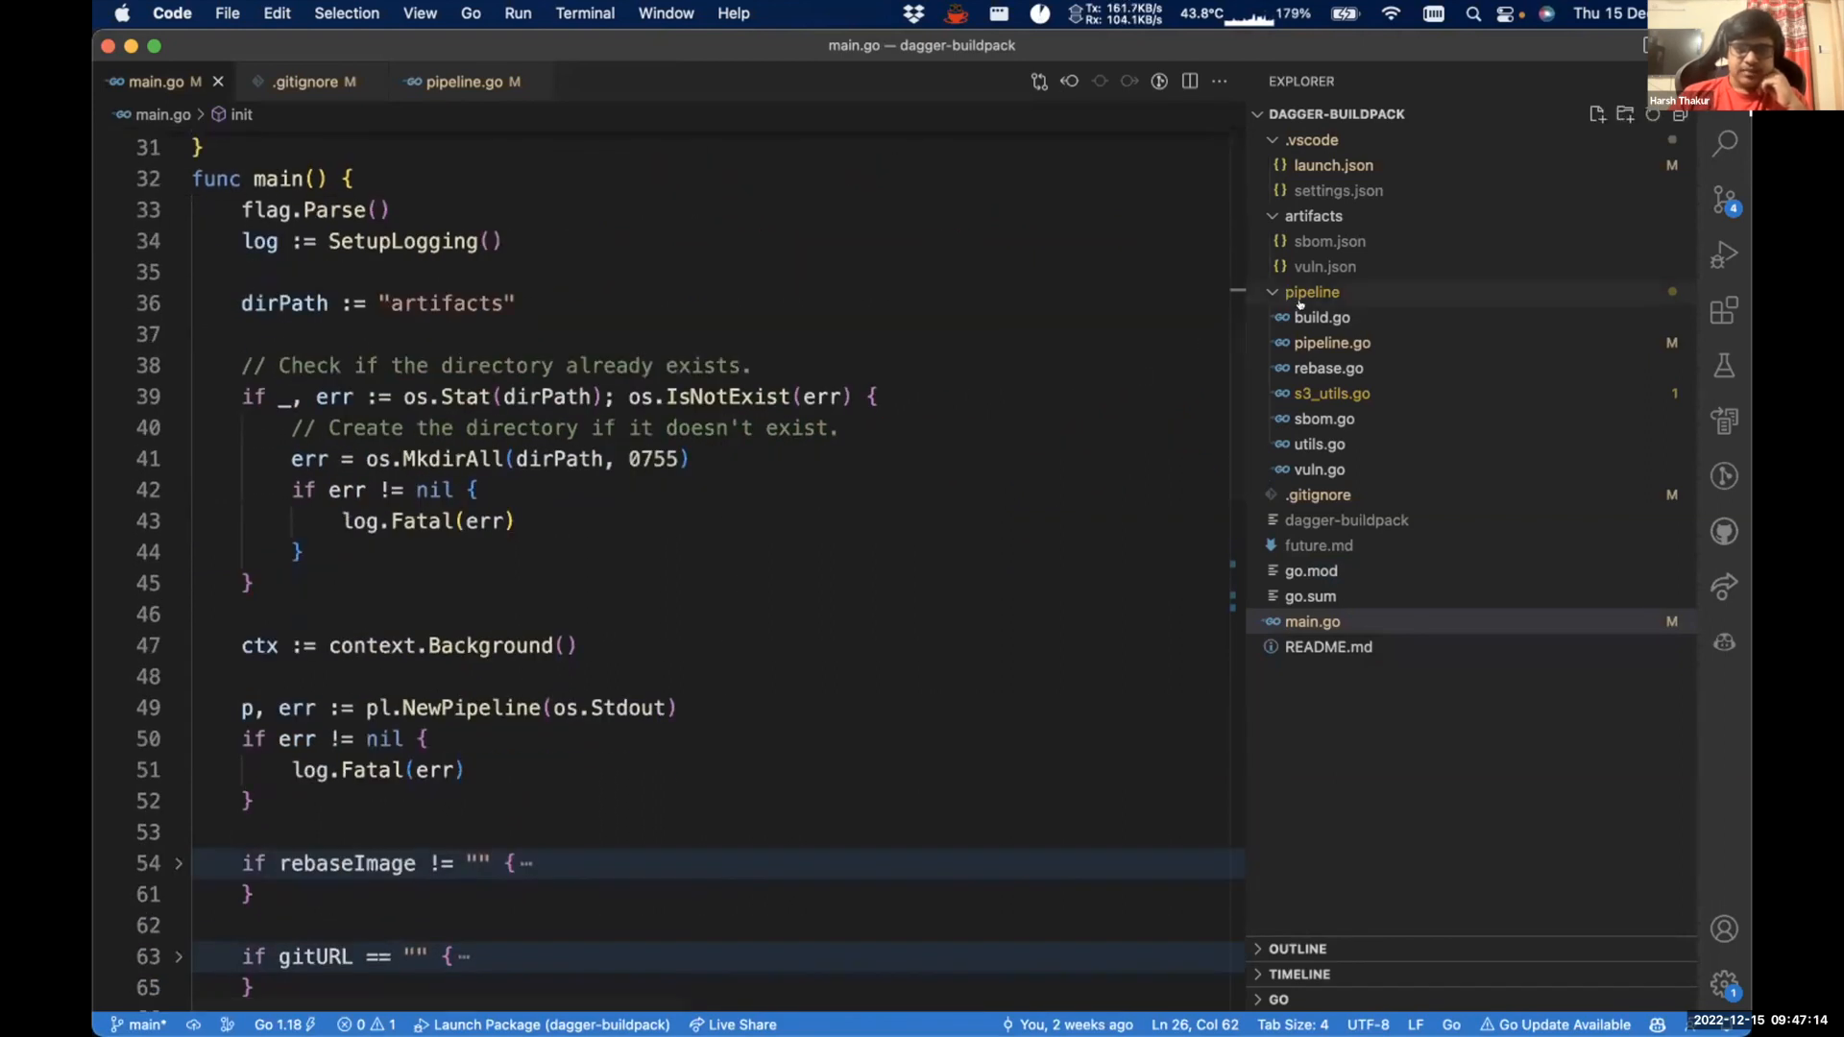
scroll(down, 3)
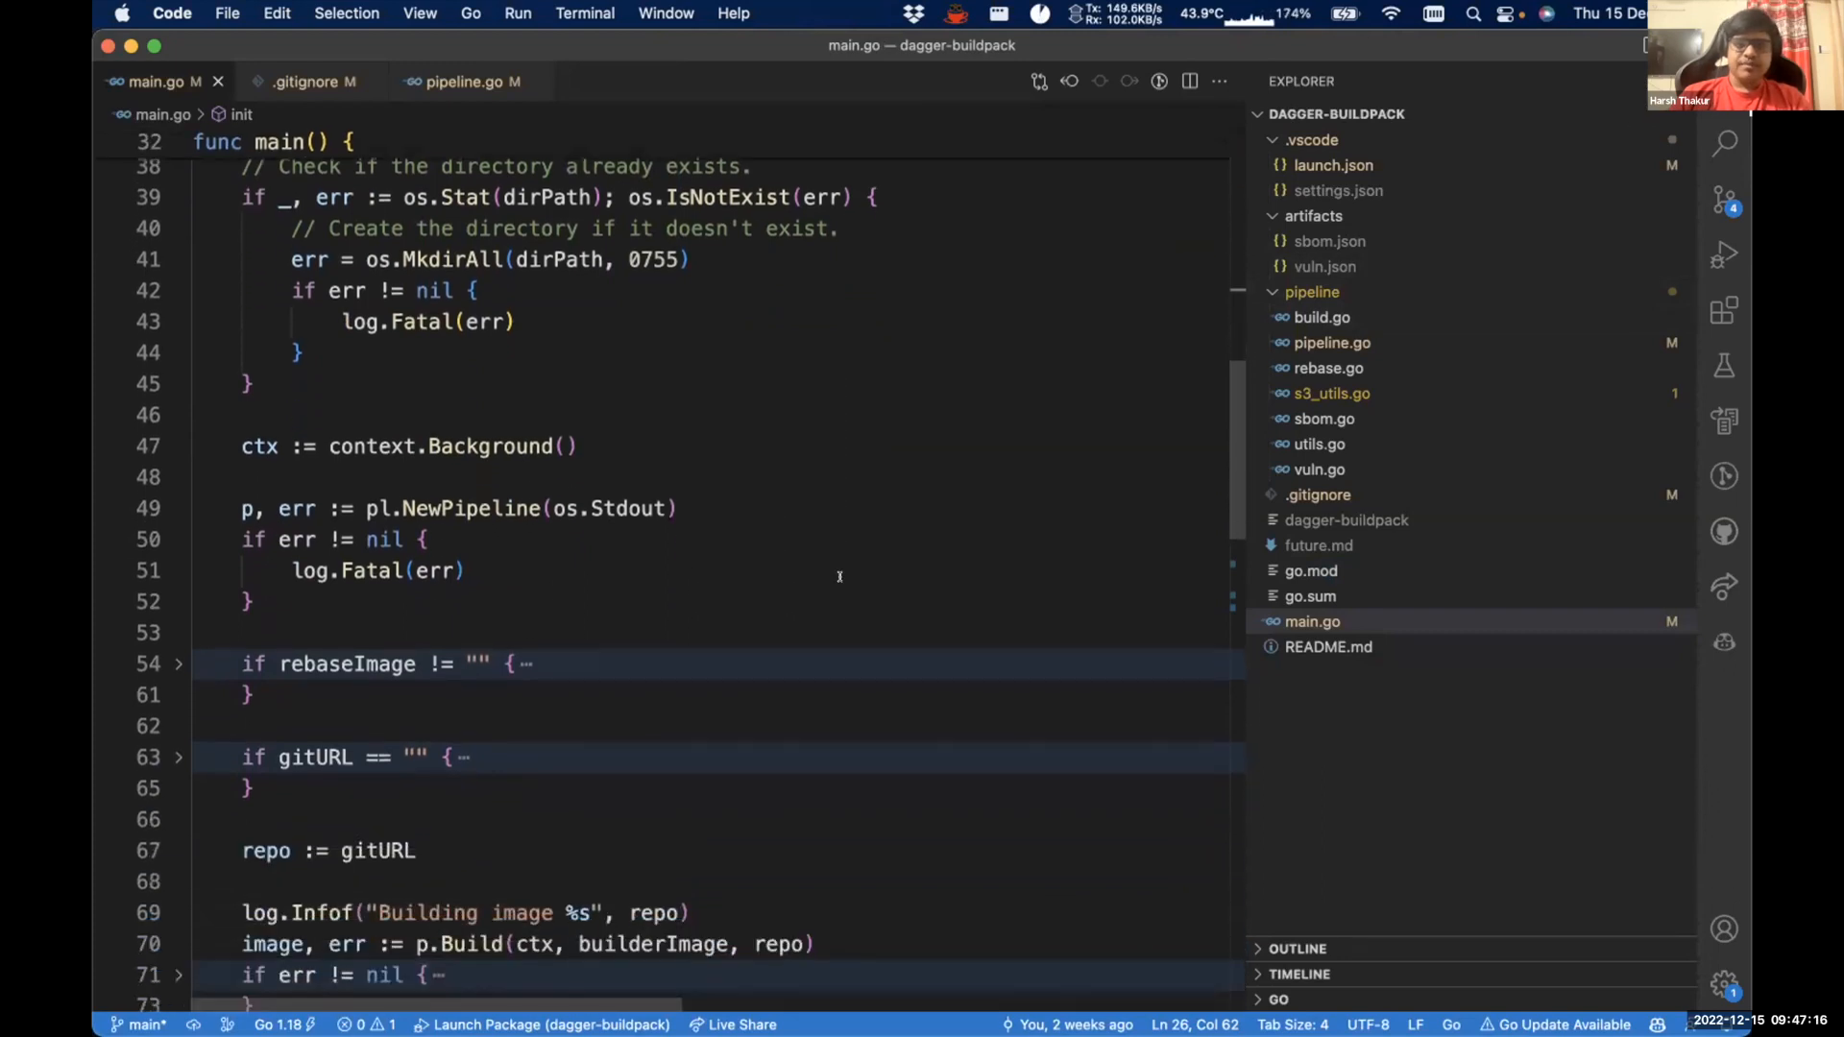
scroll(down, 3)
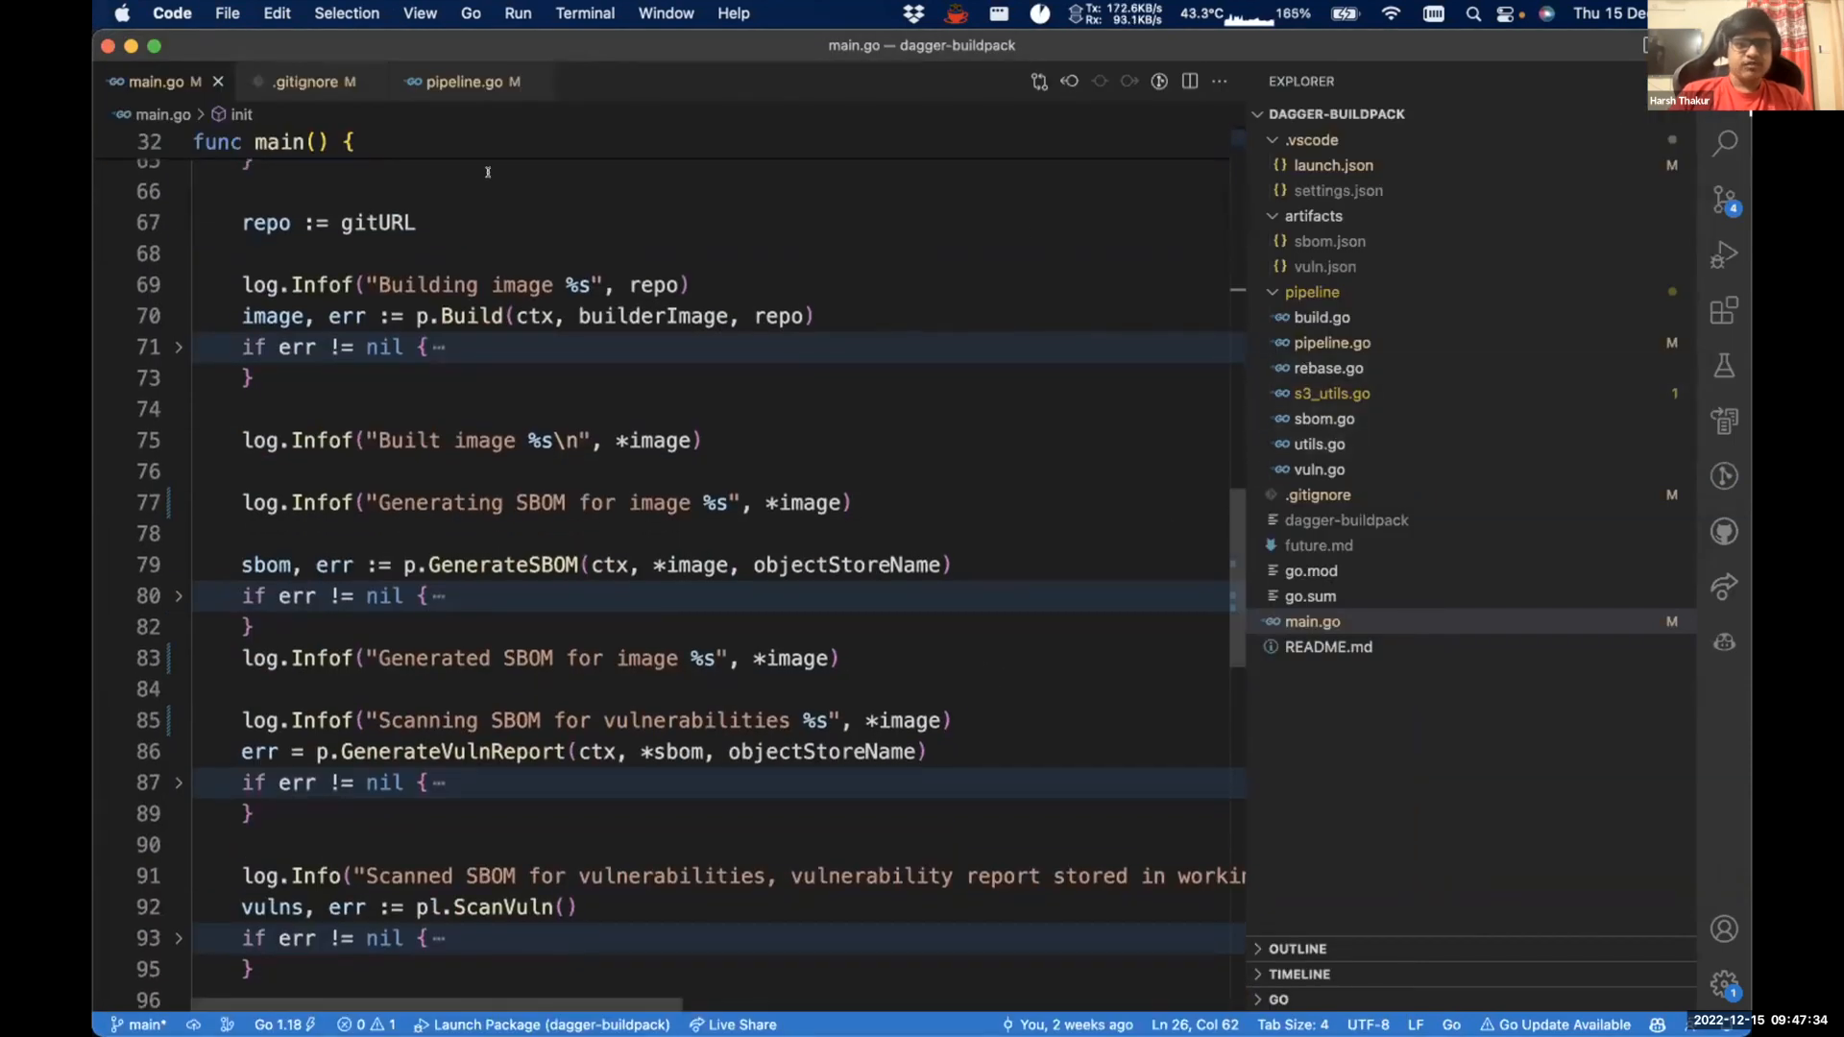
- Open README.md to show the open-source projects used and the Stack notes
click(1327, 645)
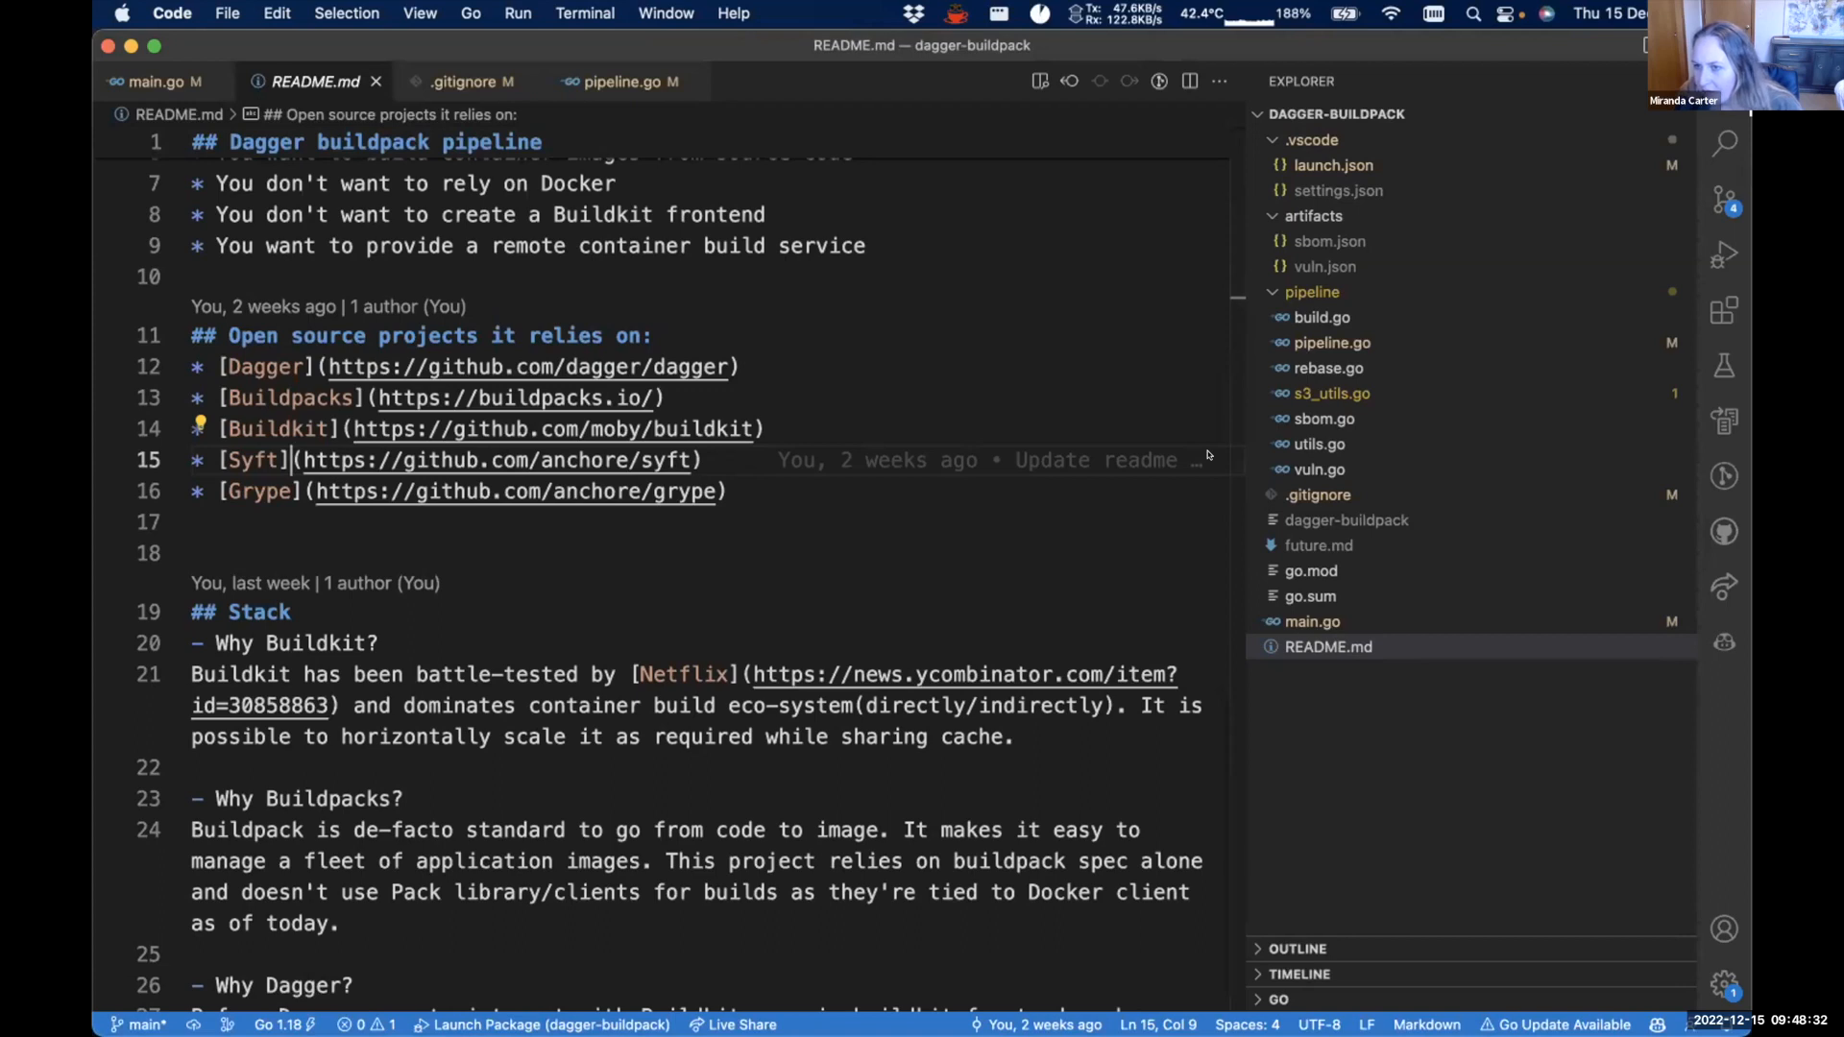
mouse_move(1220, 486)
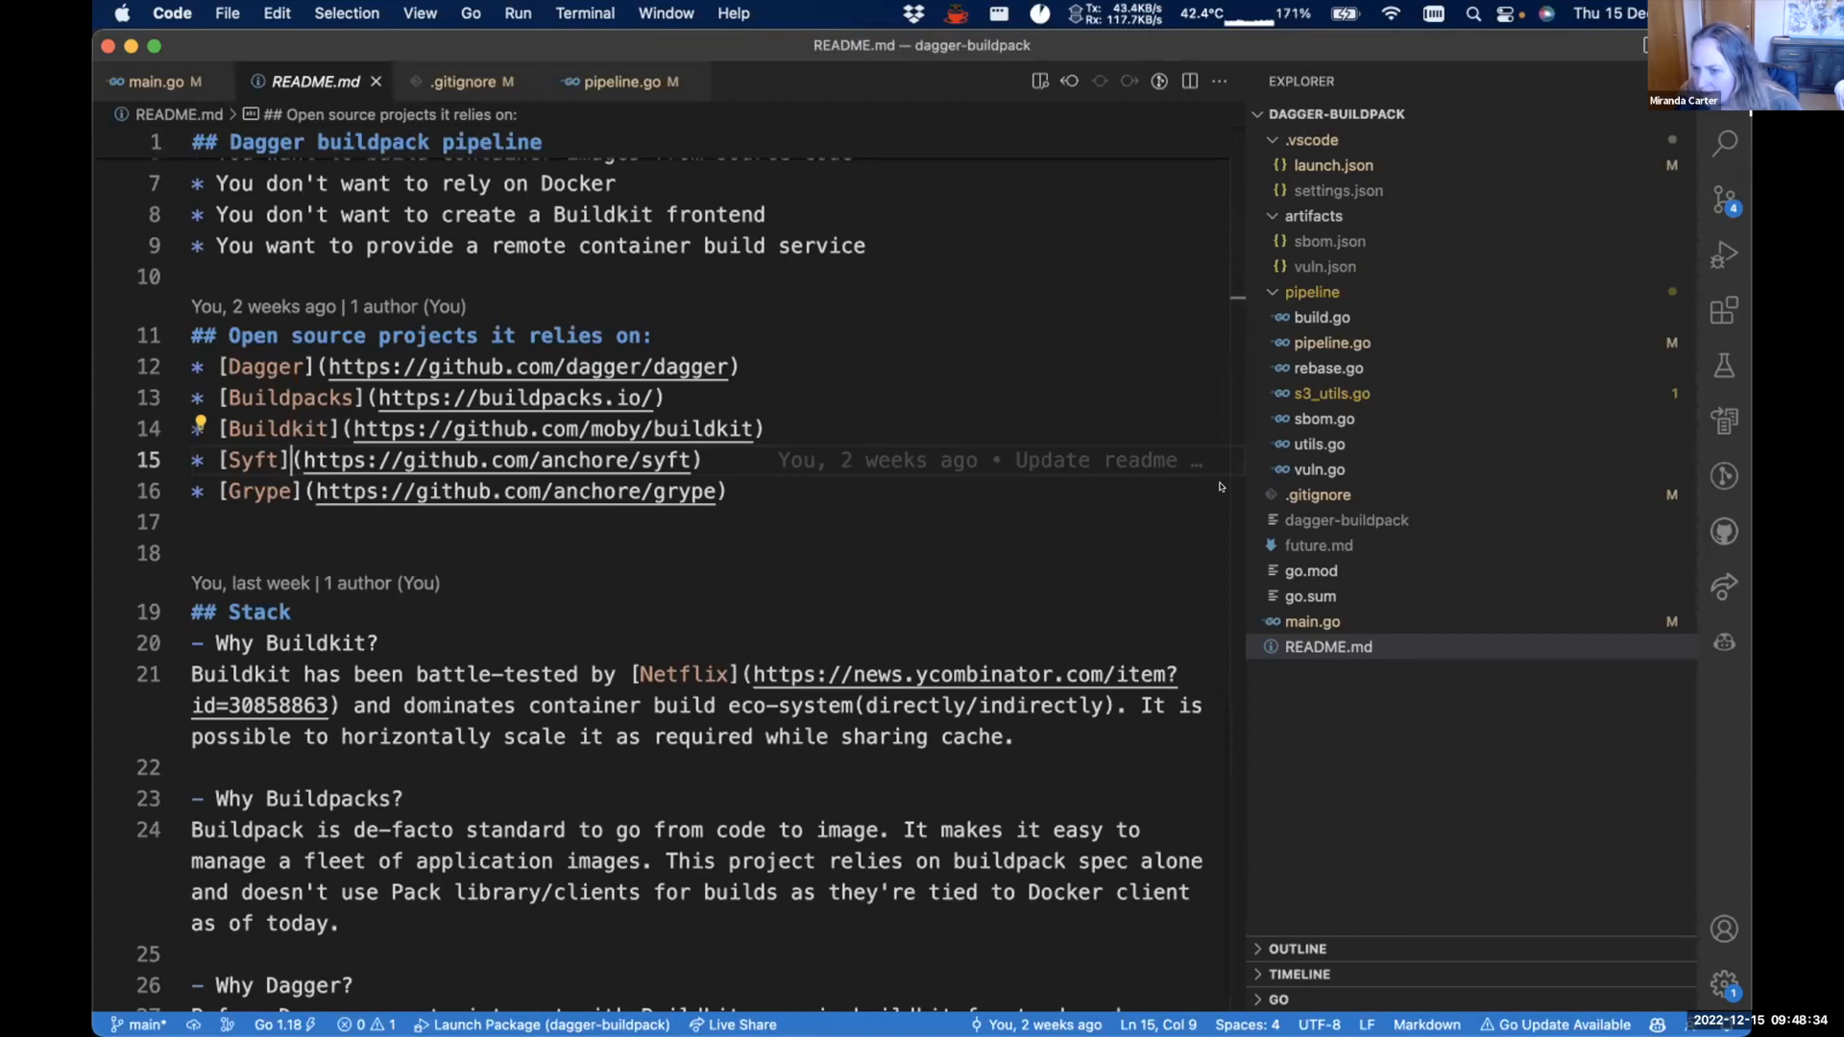
mouse_move(1188, 467)
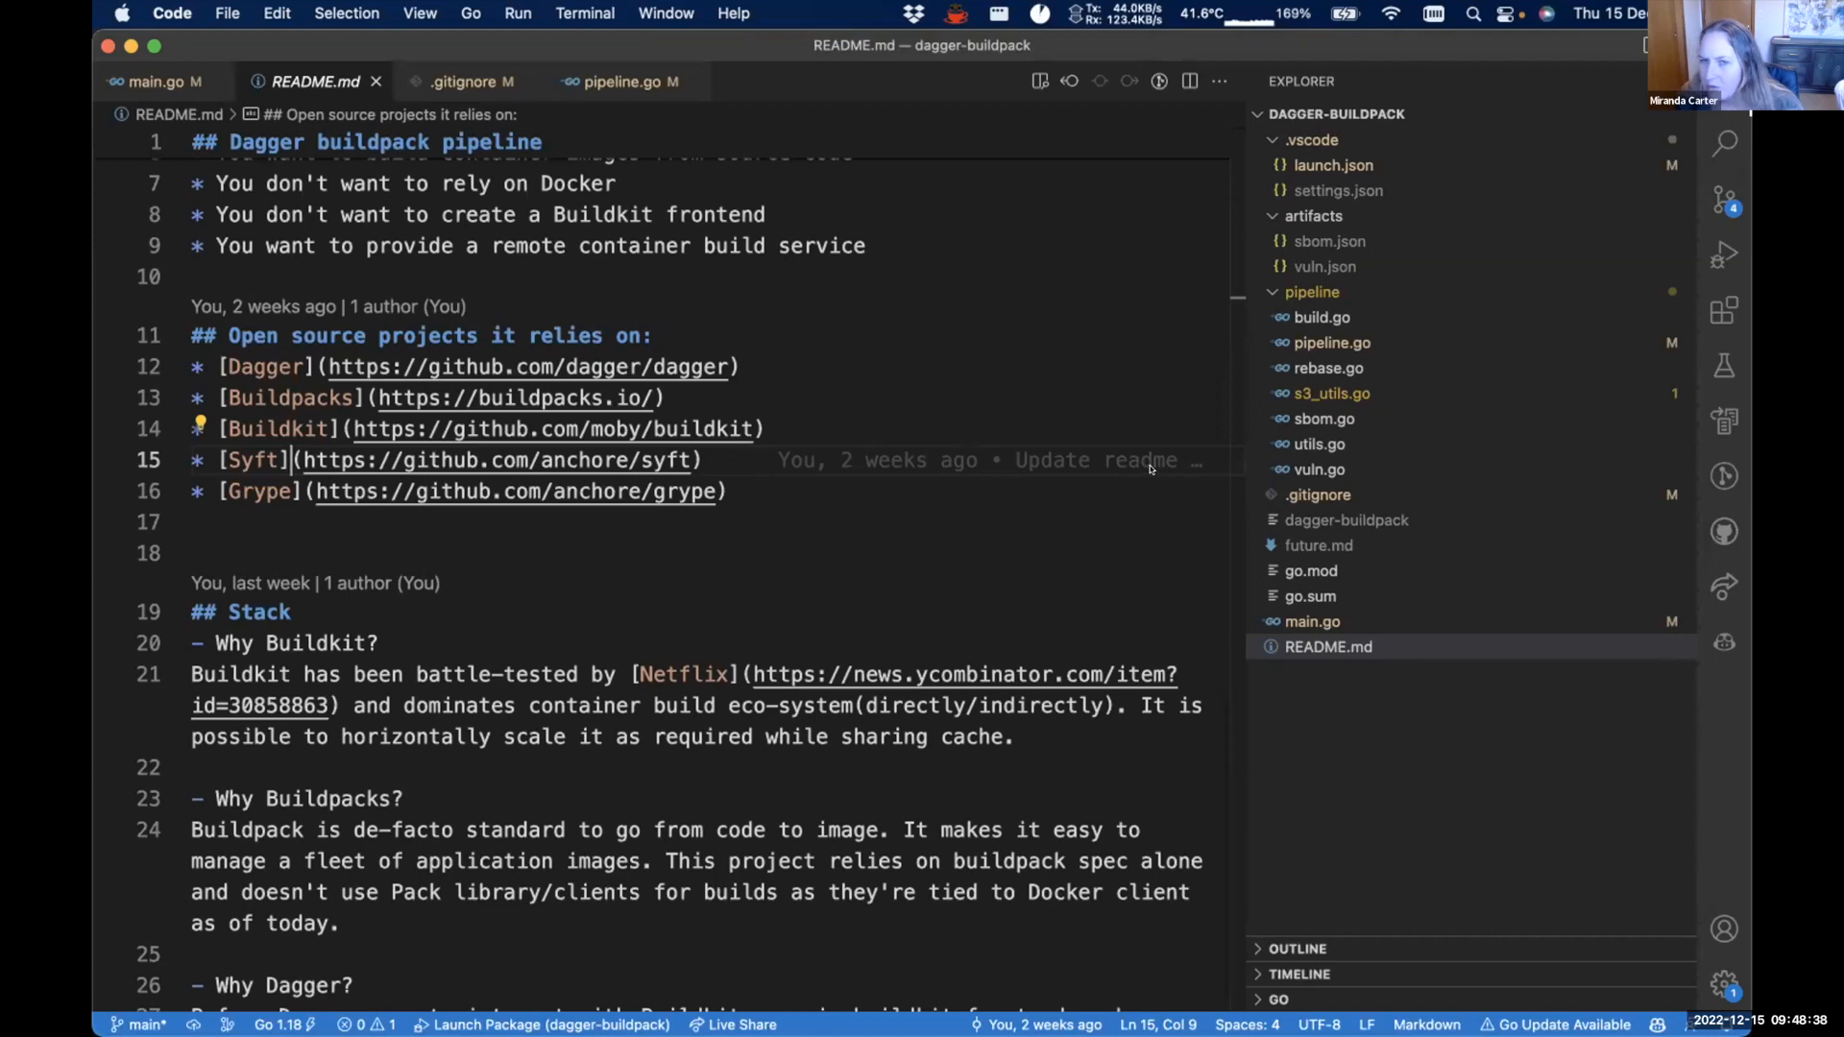
mouse_move(1168, 474)
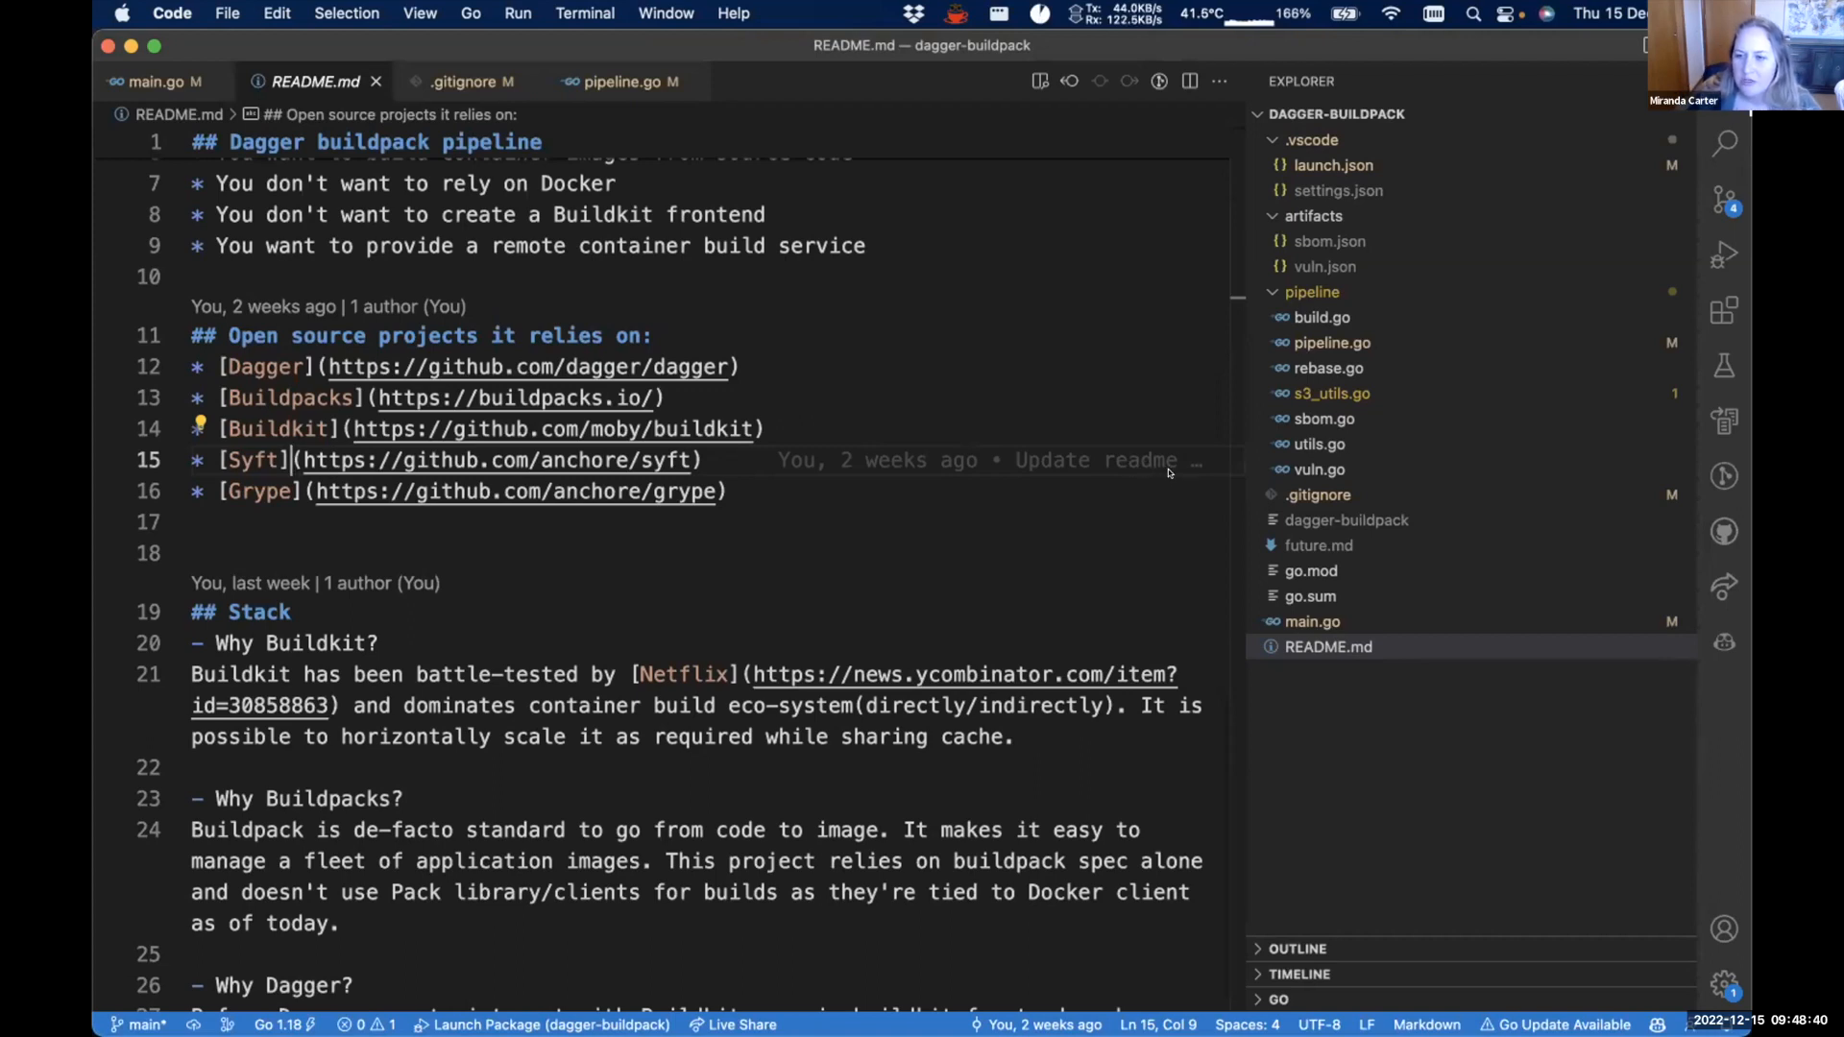
mouse_move(1005, 438)
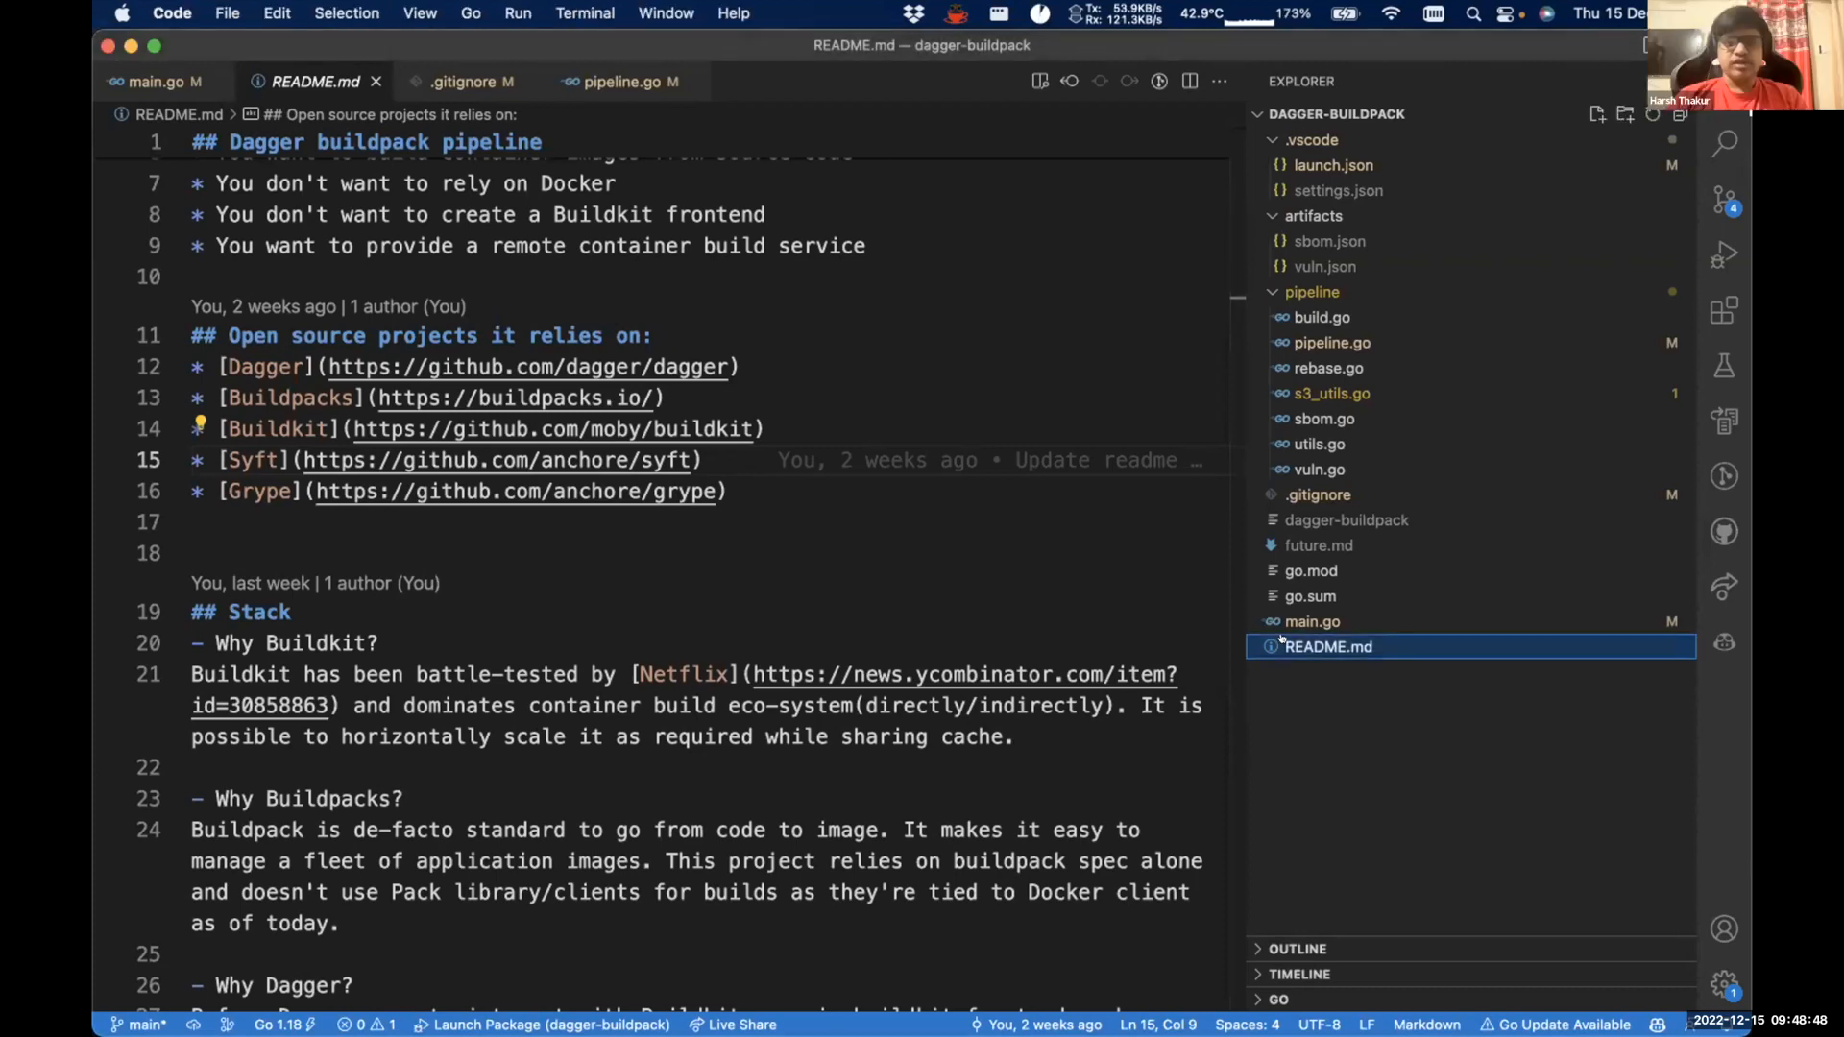
mouse_move(1039, 733)
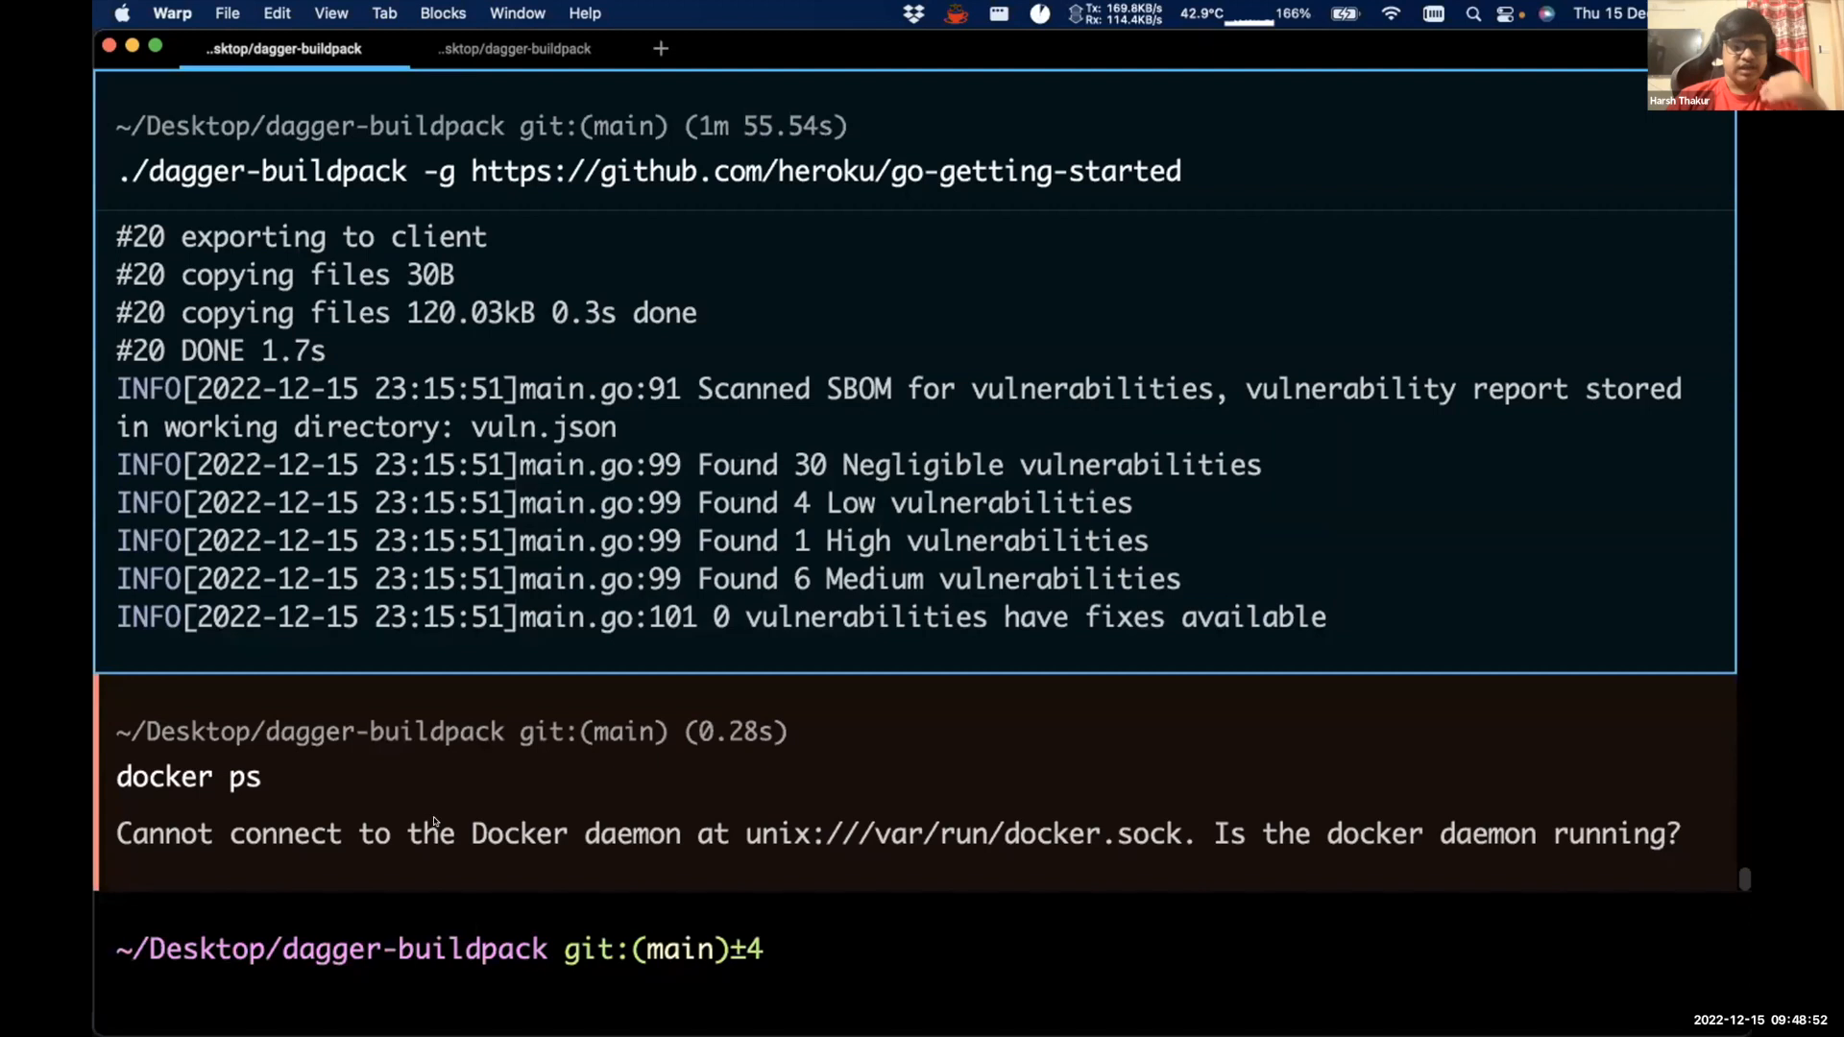
mouse_move(629, 282)
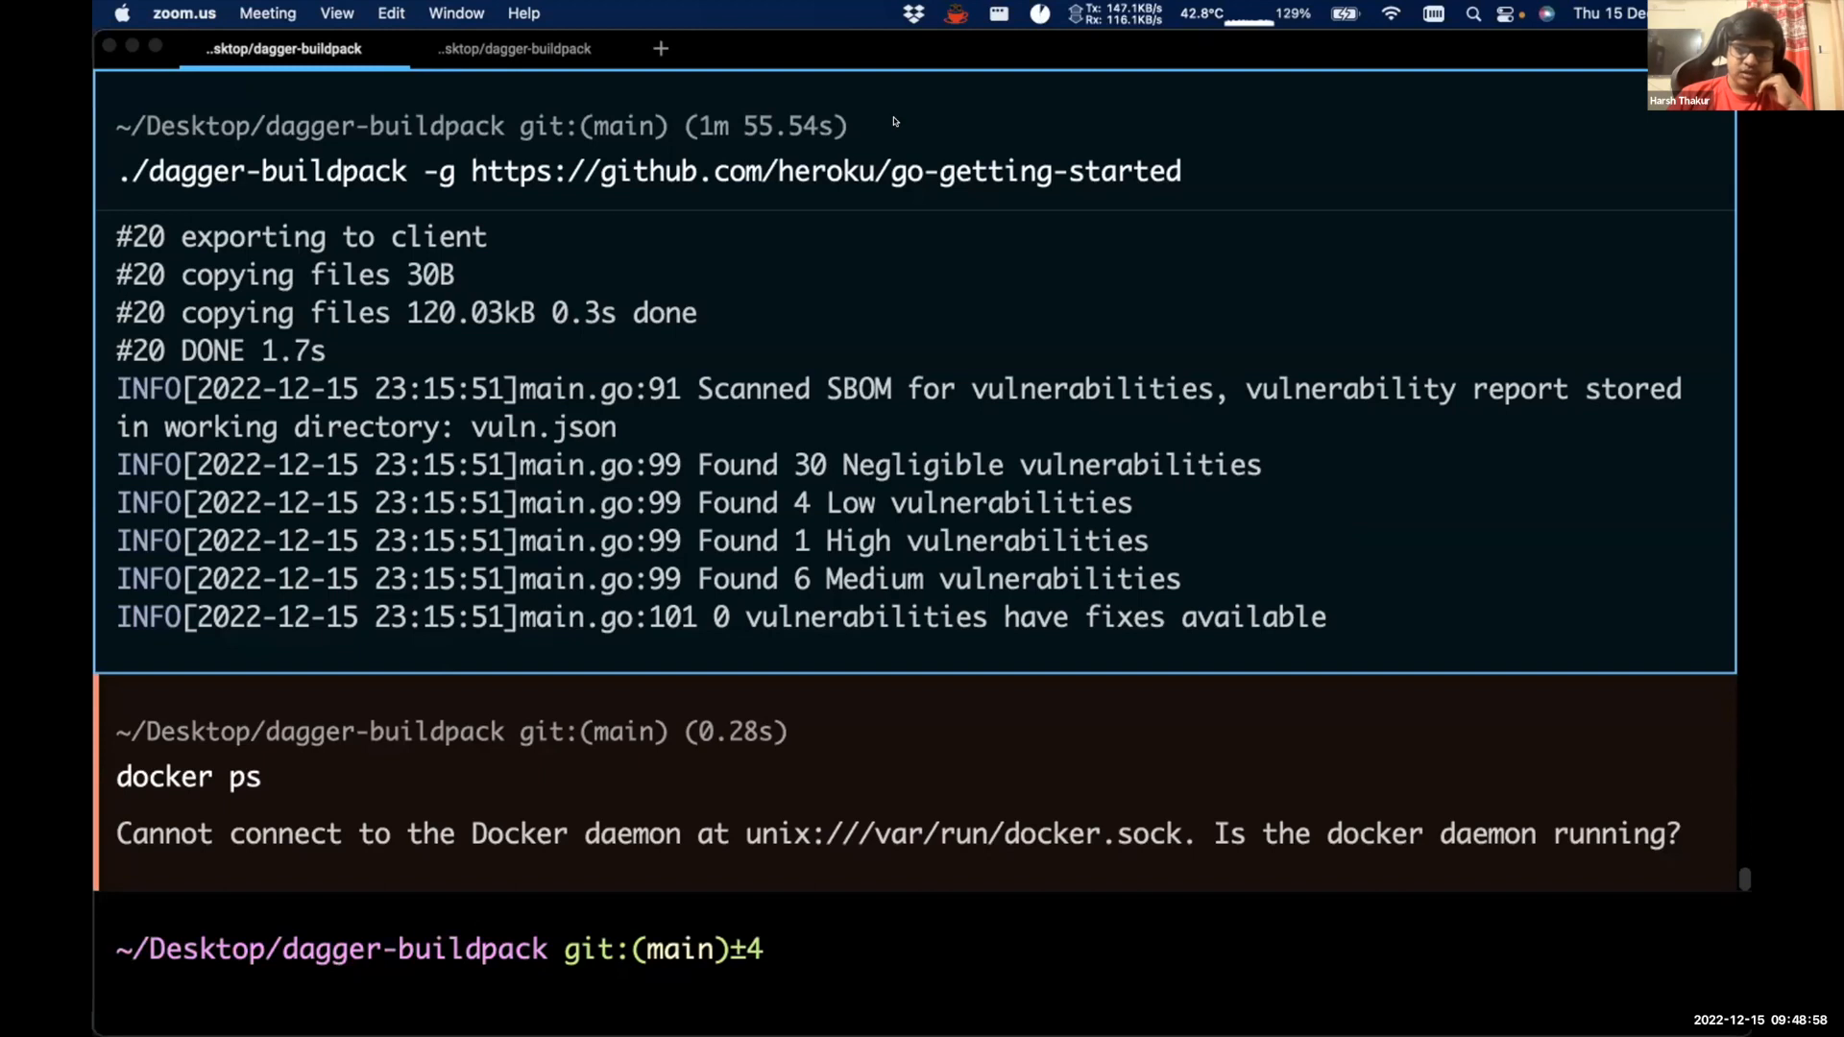
mouse_move(743, 265)
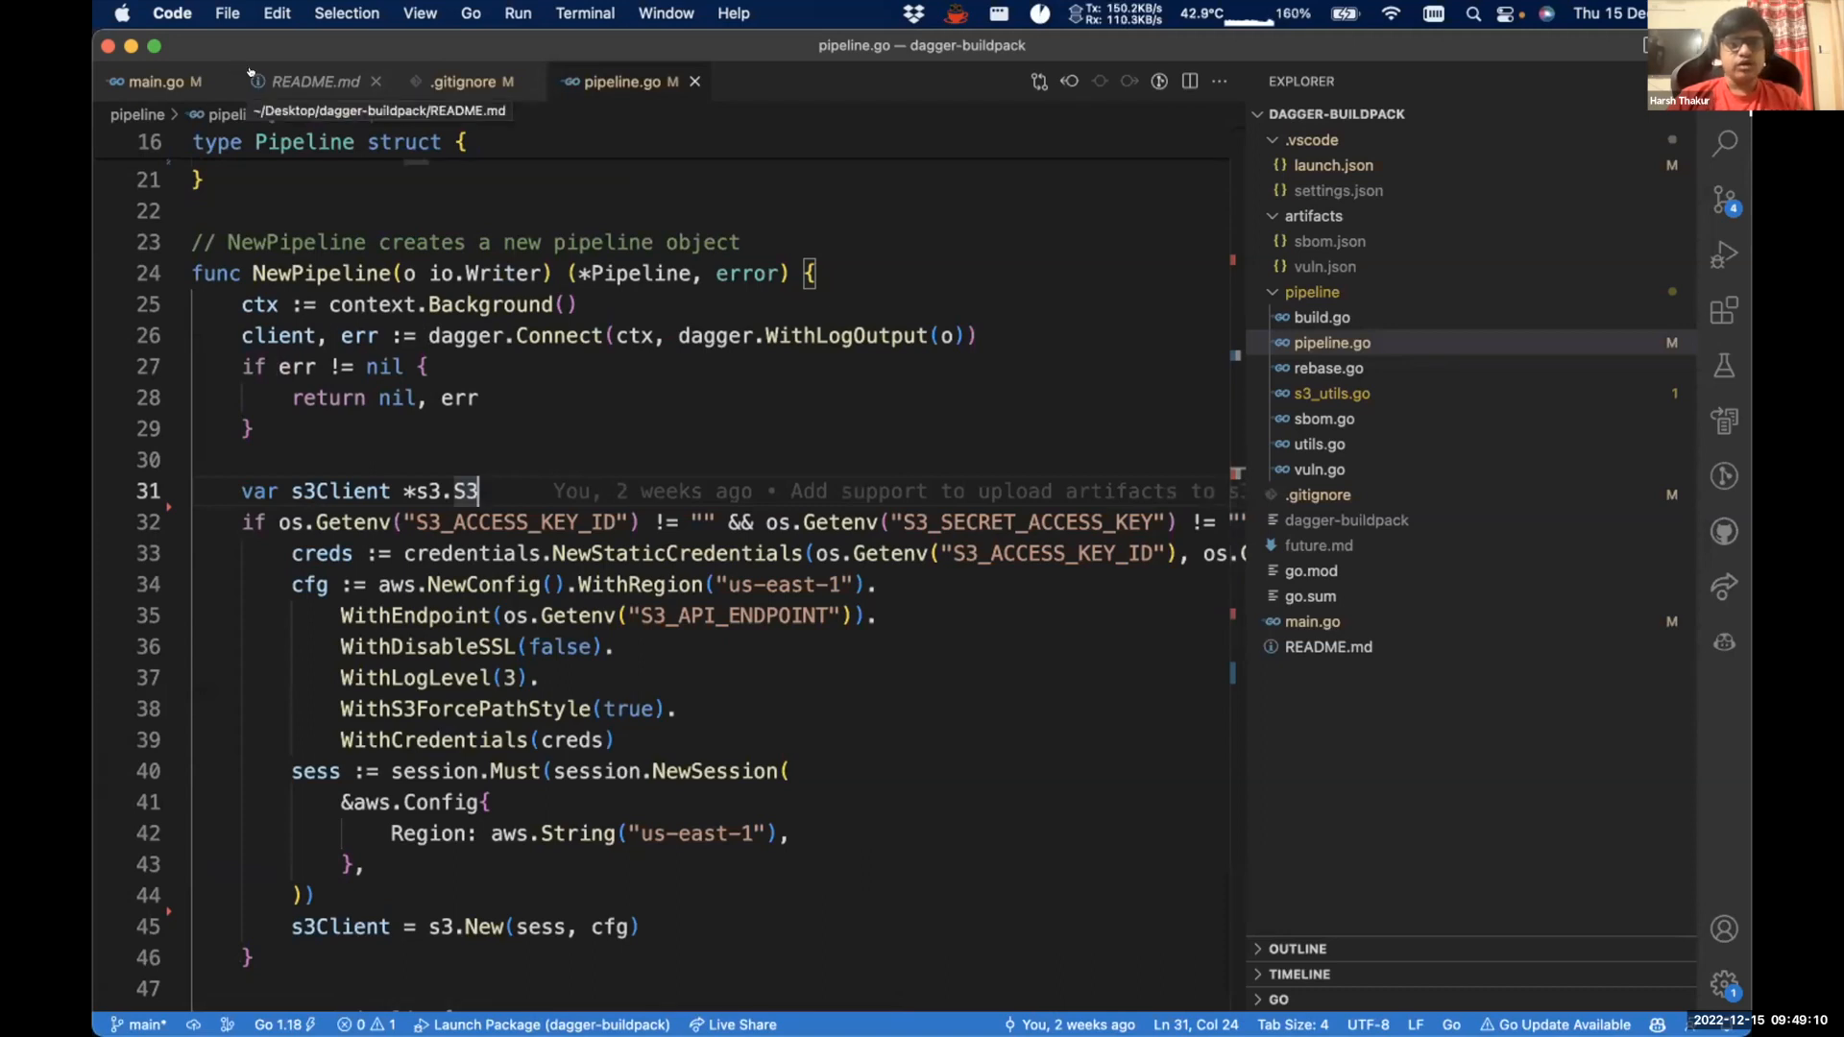
- Switch to the pipeline.go tab to review NewPipeline's Dagger connection and S3 client
click(154, 80)
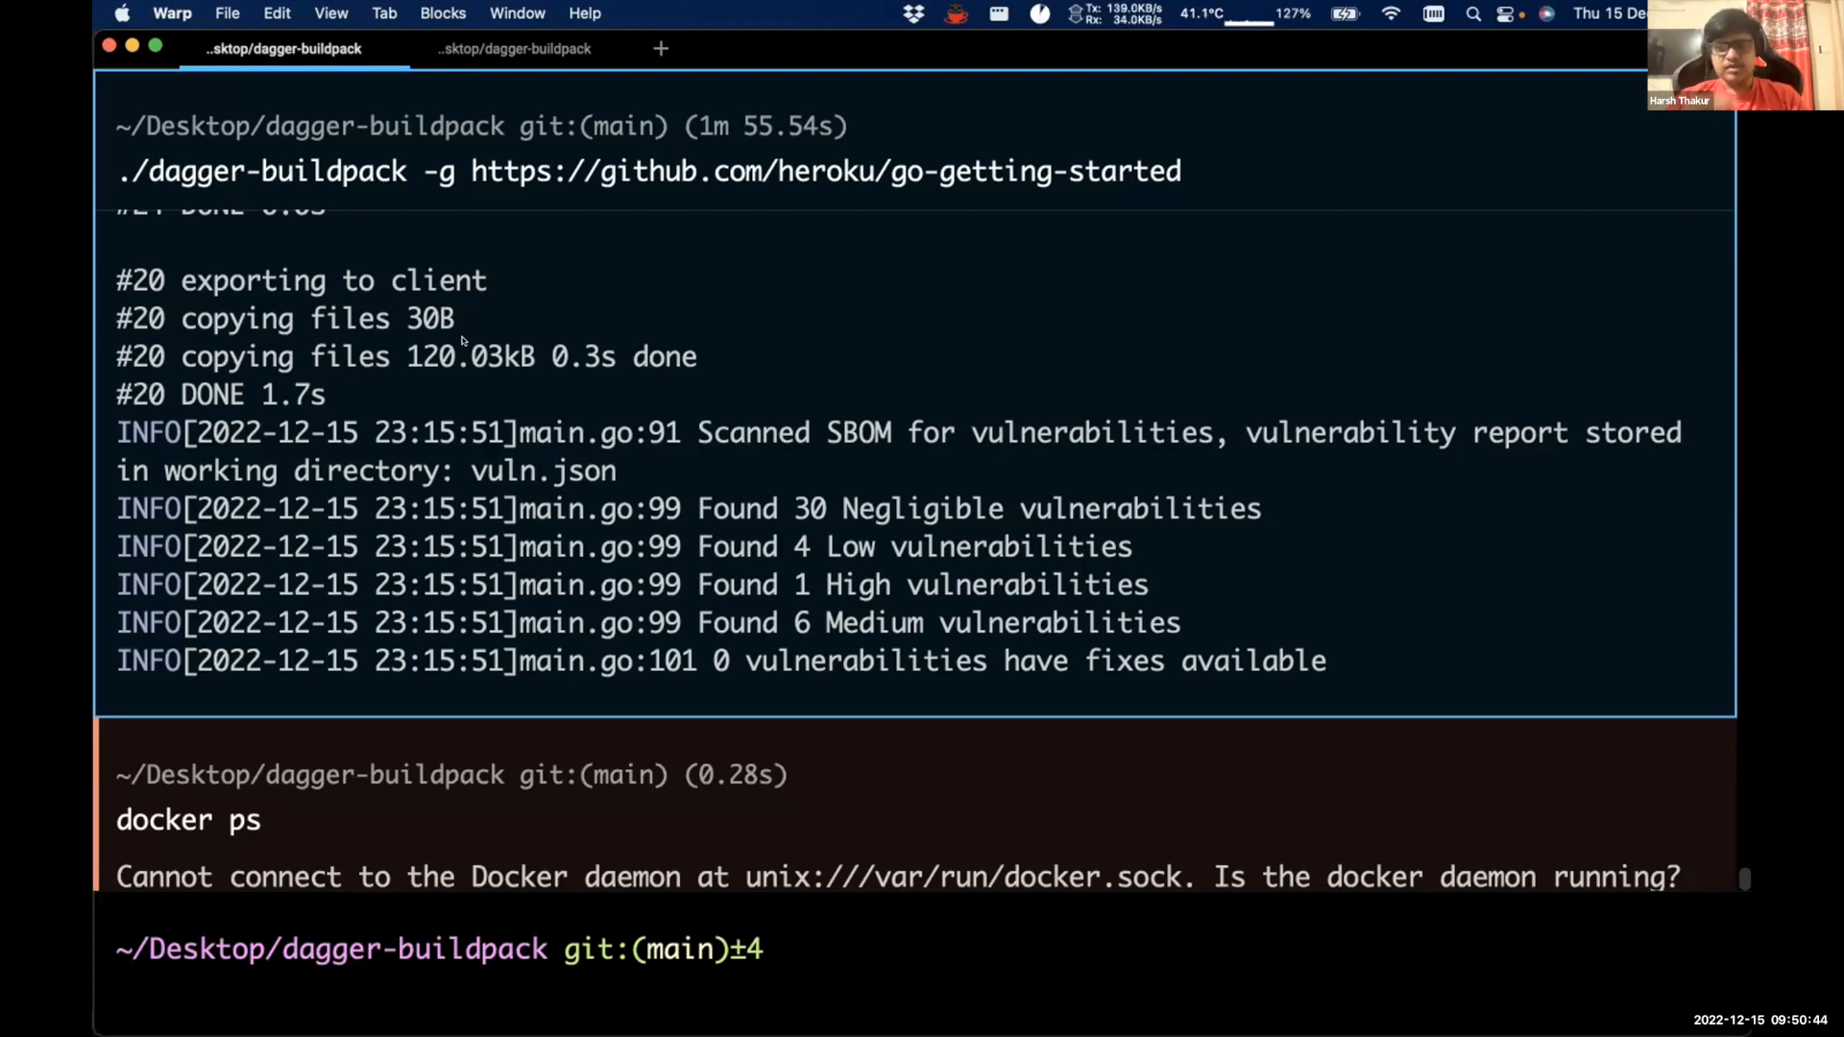
mouse_move(710, 471)
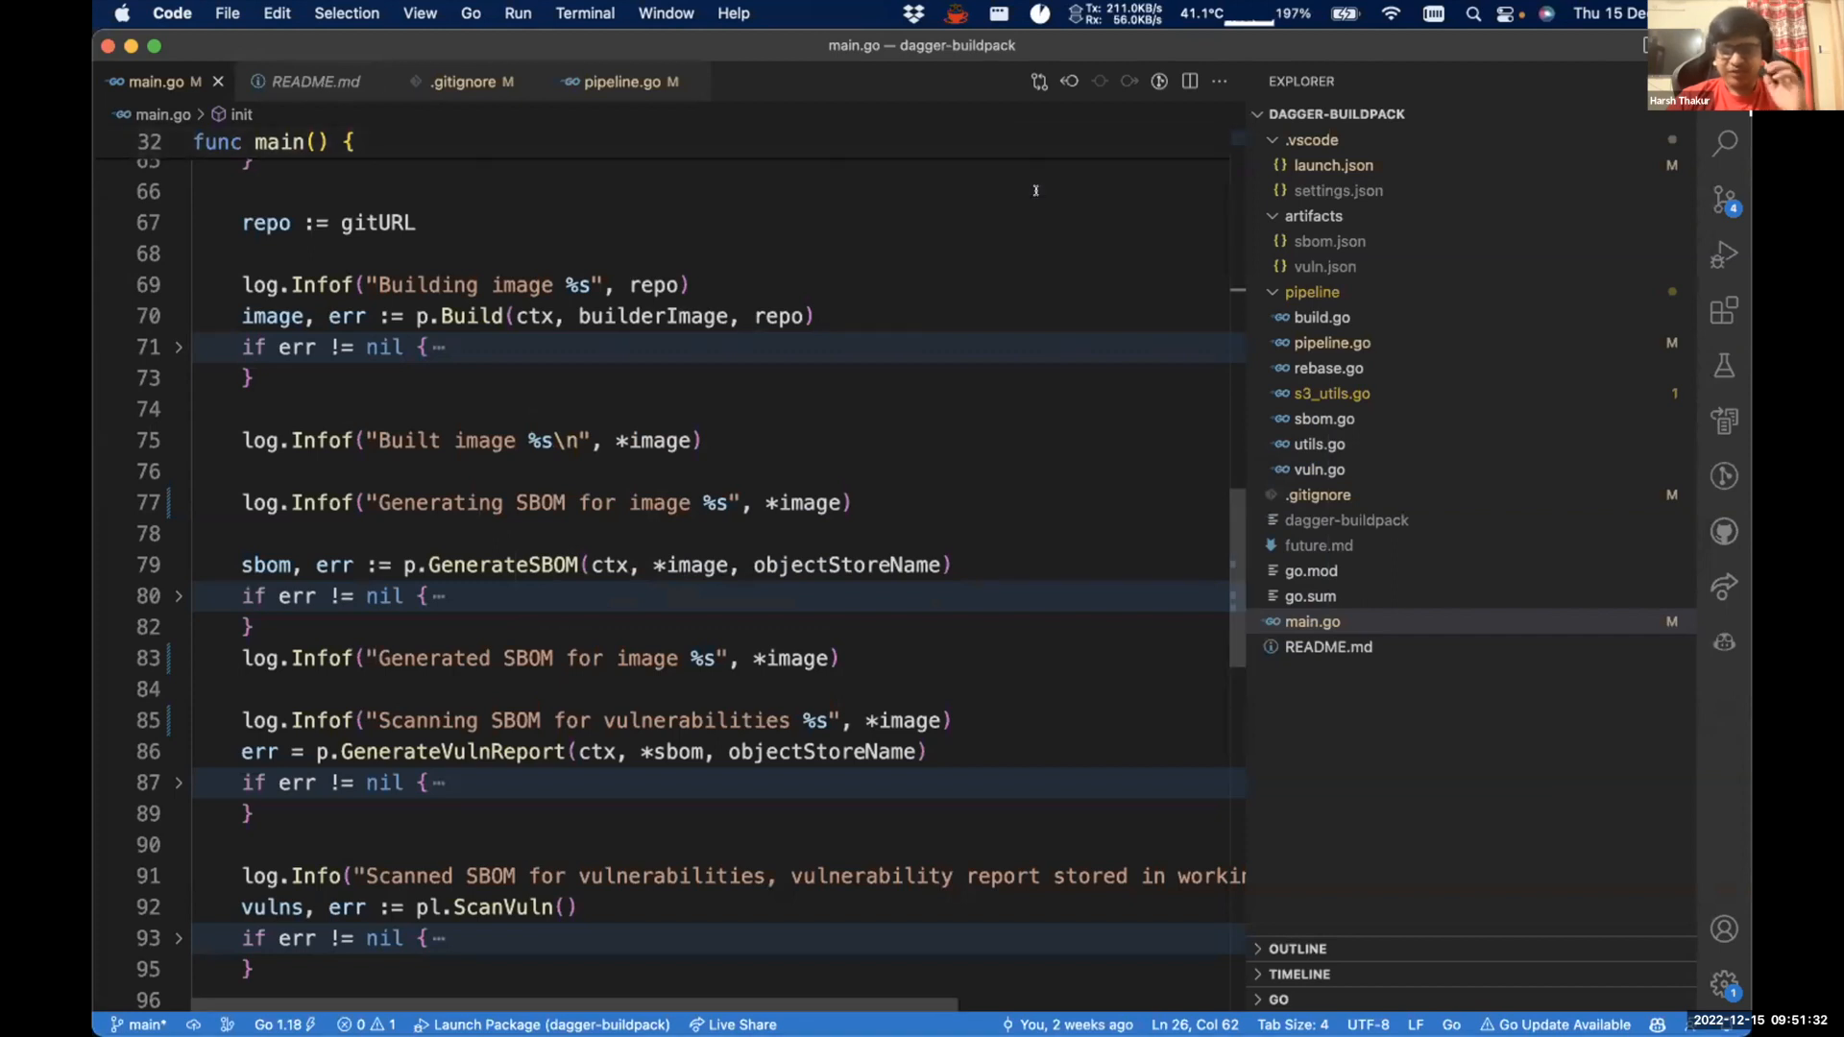
mouse_move(980, 243)
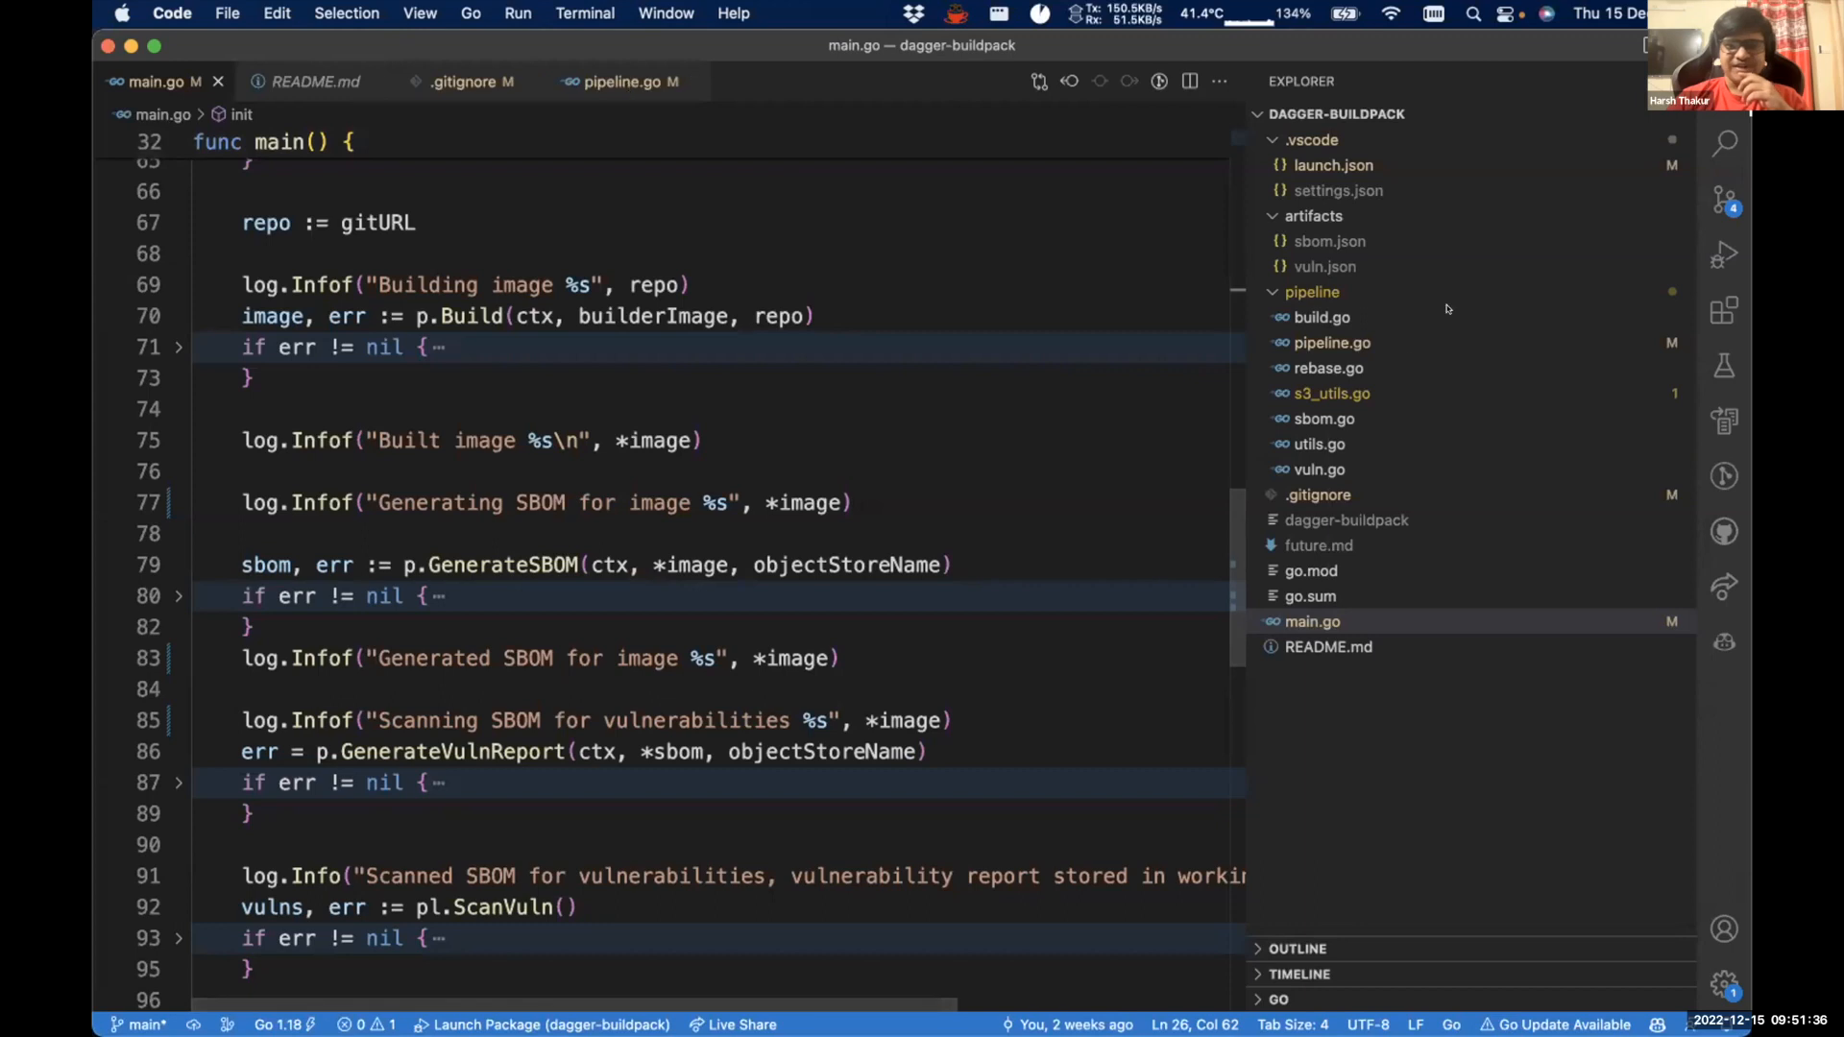
- Reopen build.go from the pipeline folder, showing the lifecycle creator command
click(1321, 316)
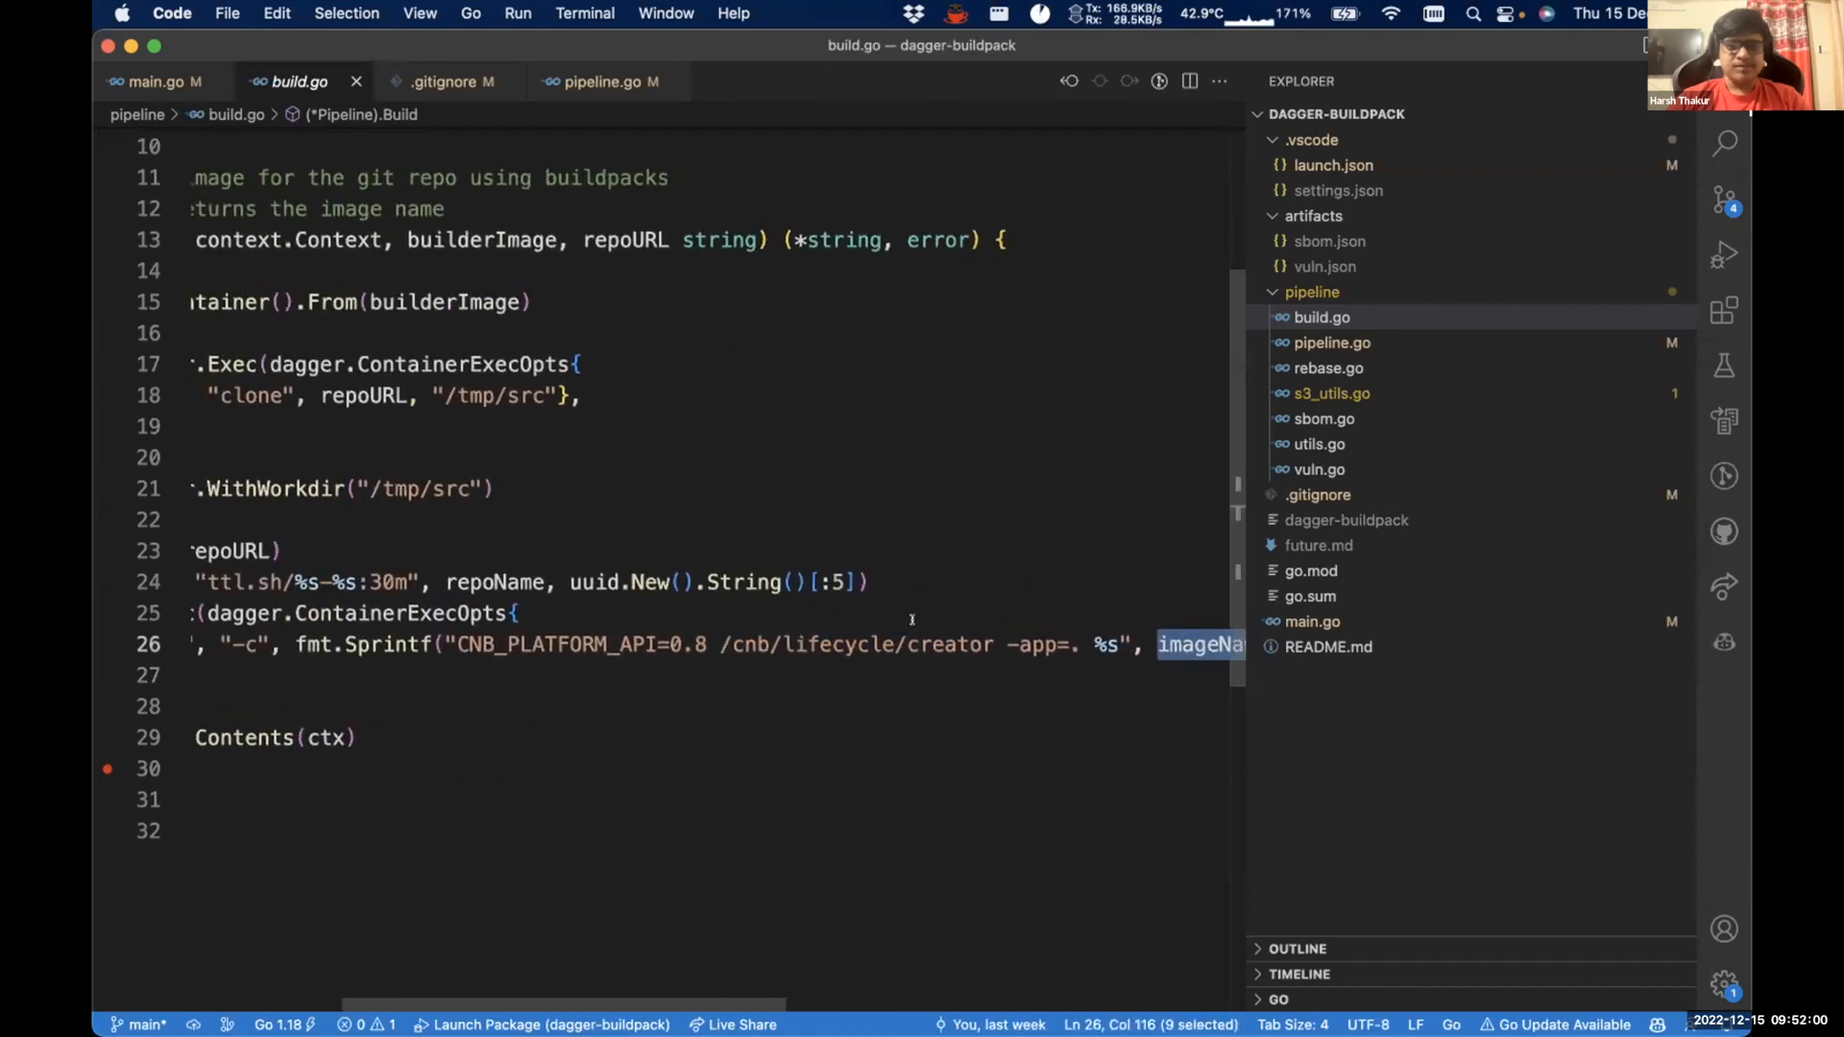
- Scroll build.go left to see the whole Build function and its ttl.sh image name
scroll(left, 3)
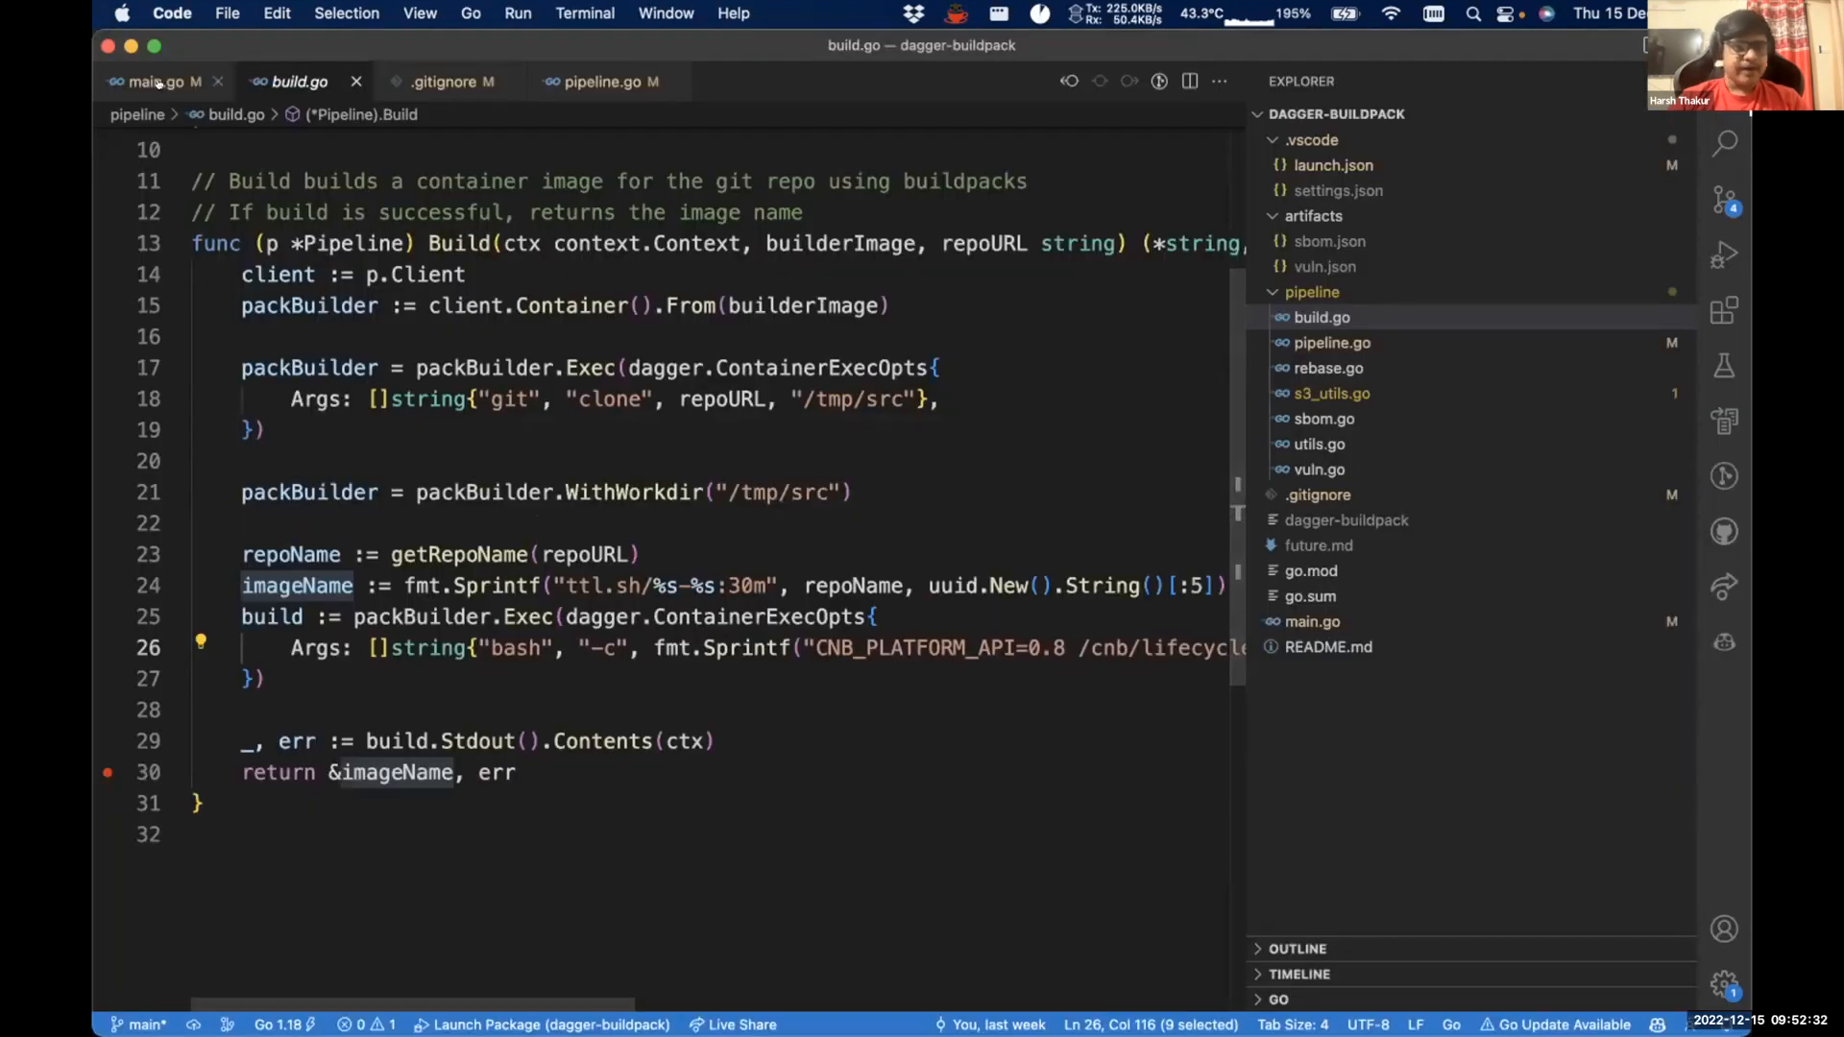
- Return to main.go and scroll through main()'s build and SBOM steps
click(153, 80)
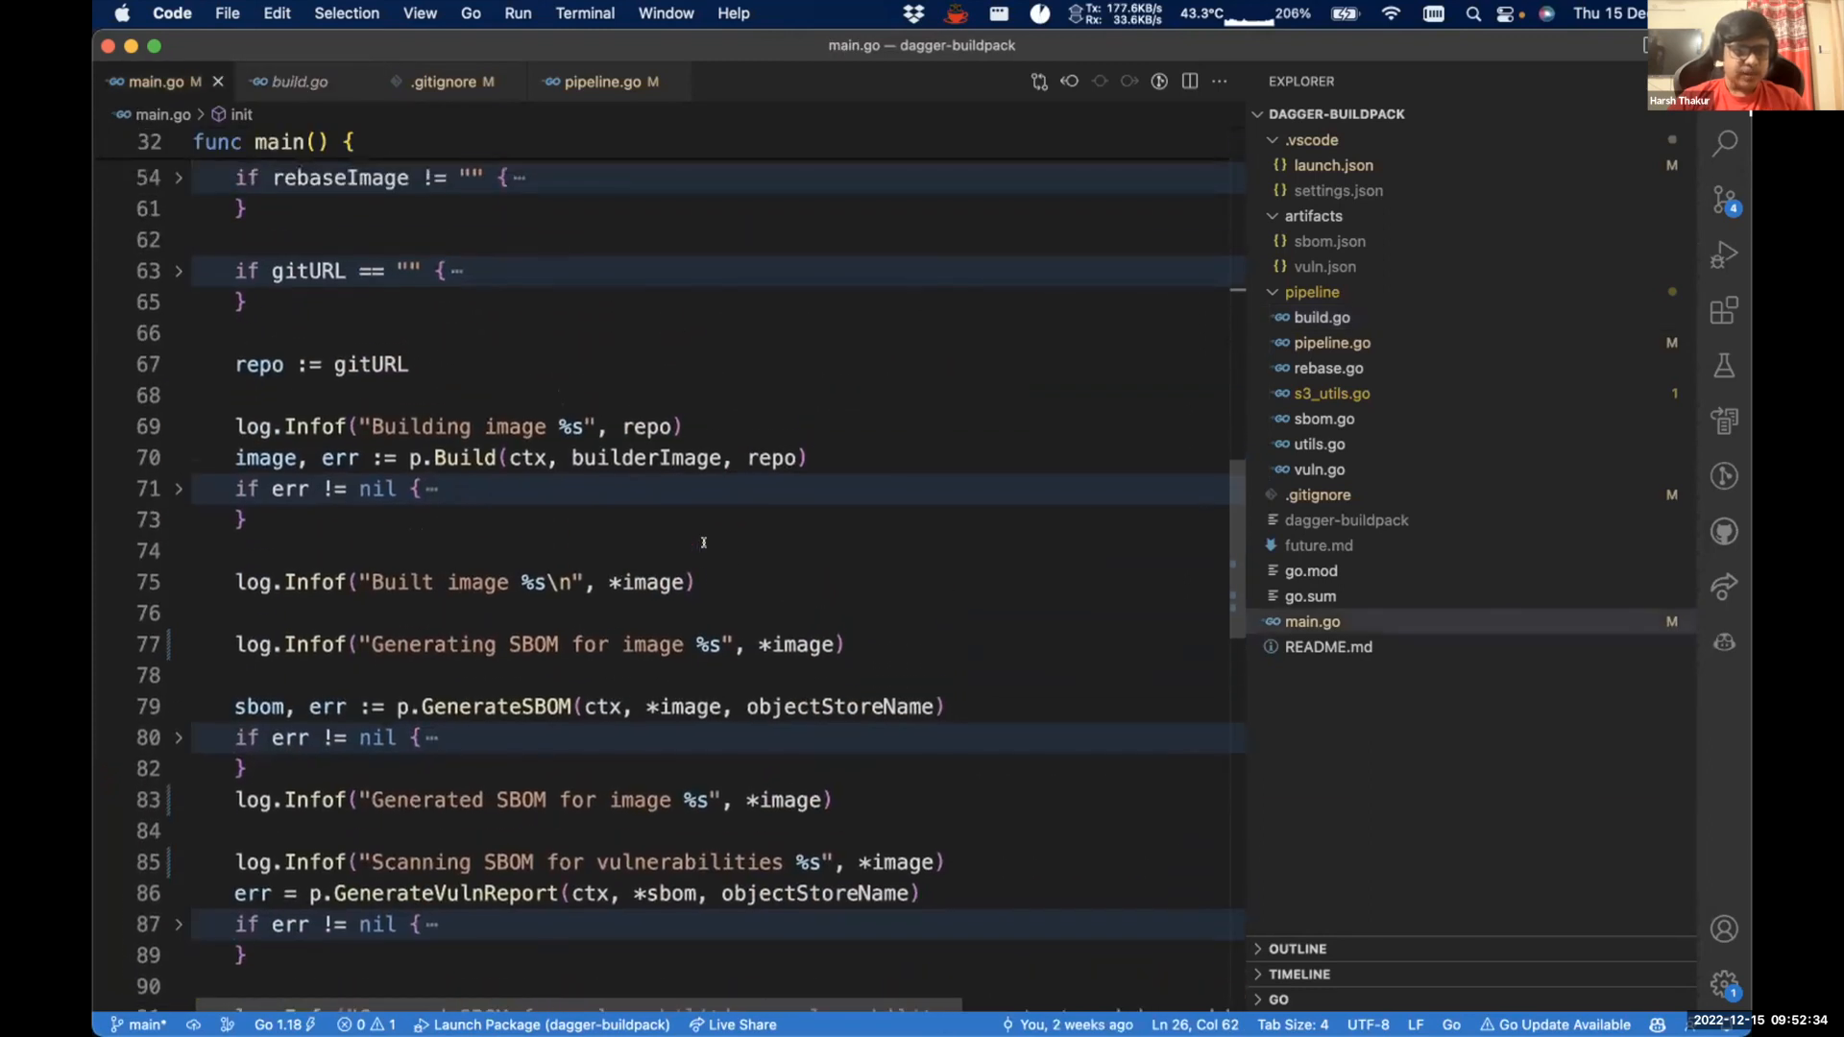
scroll(down, 3)
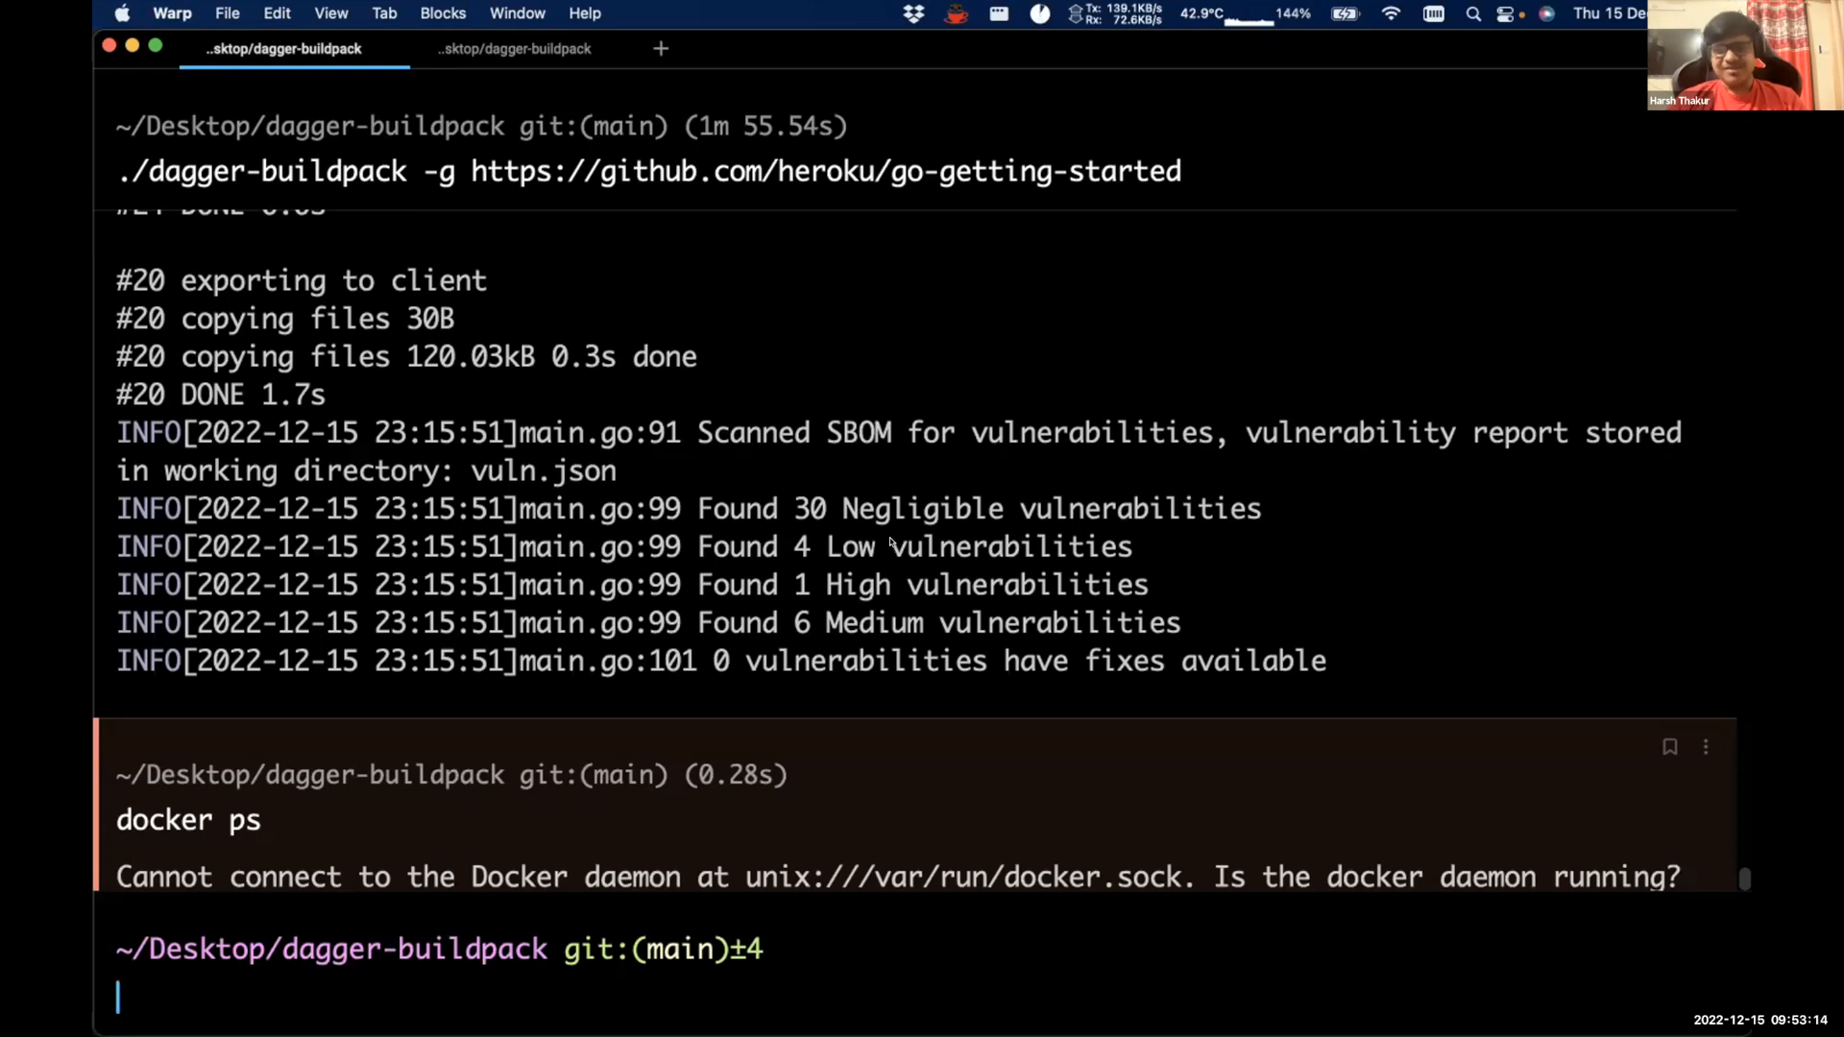
mouse_move(931, 414)
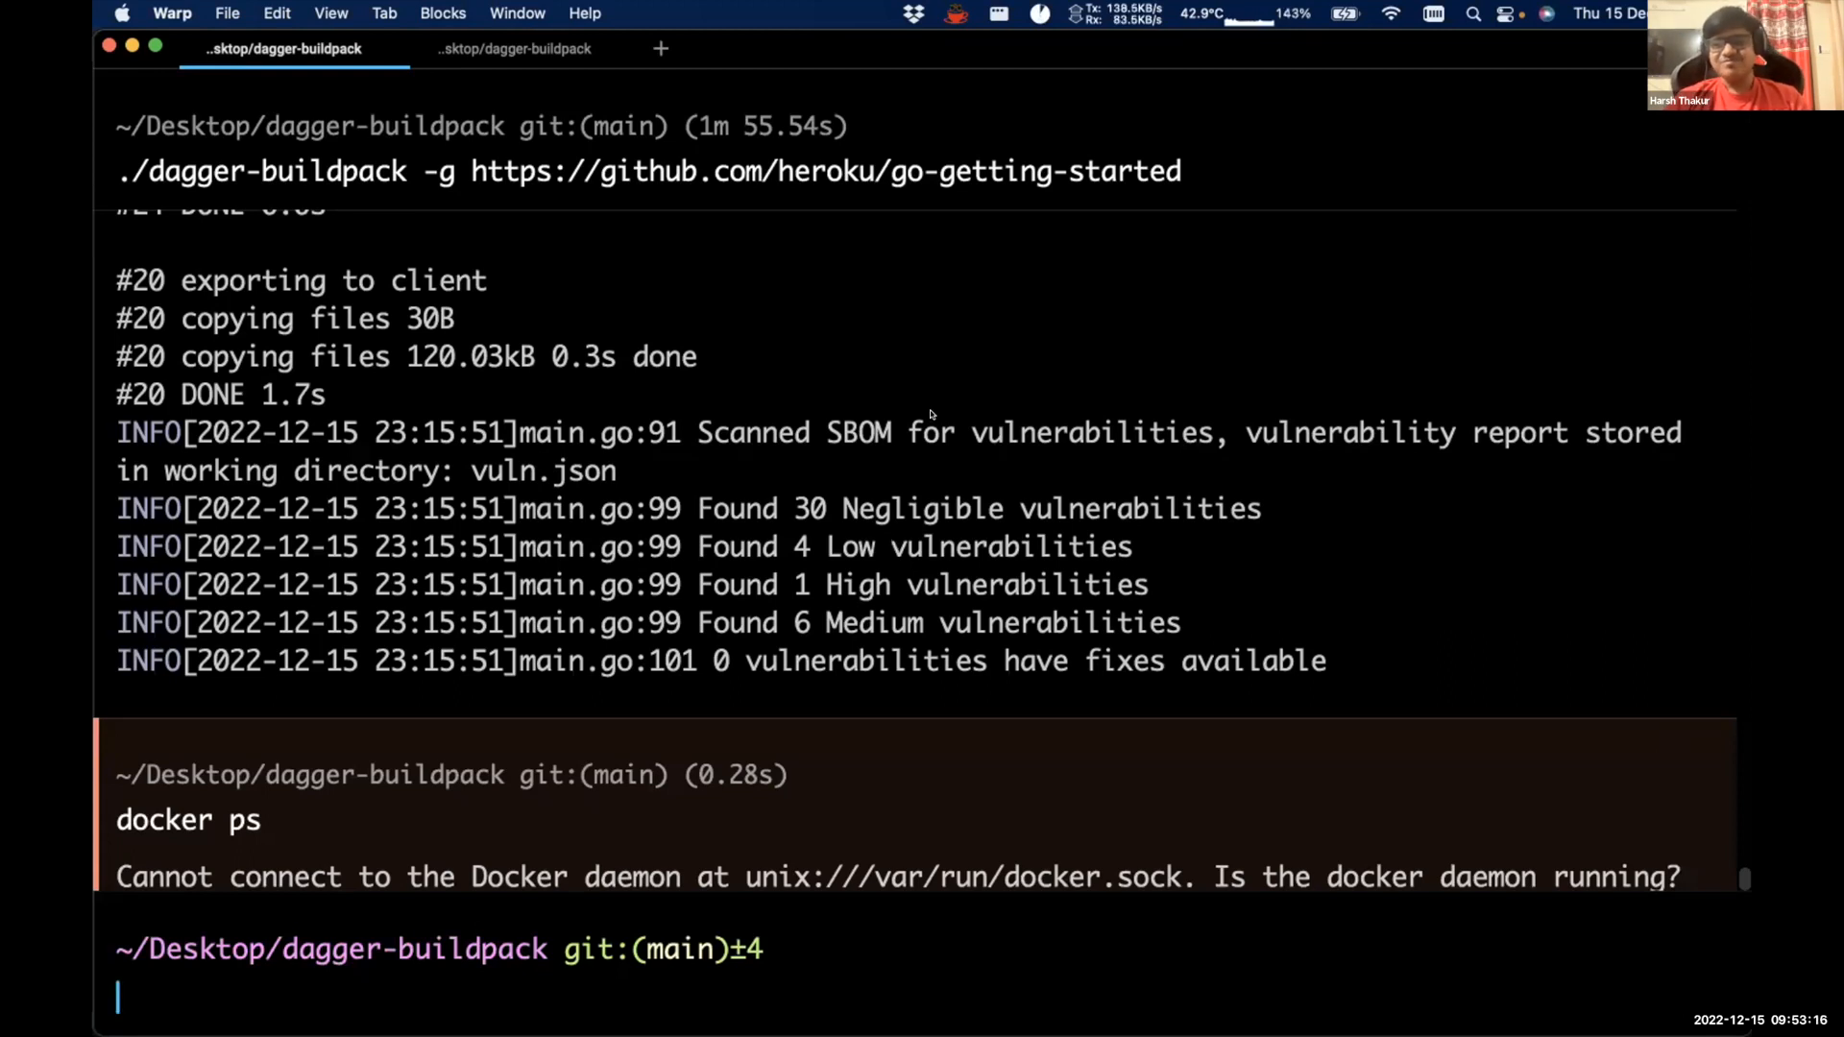